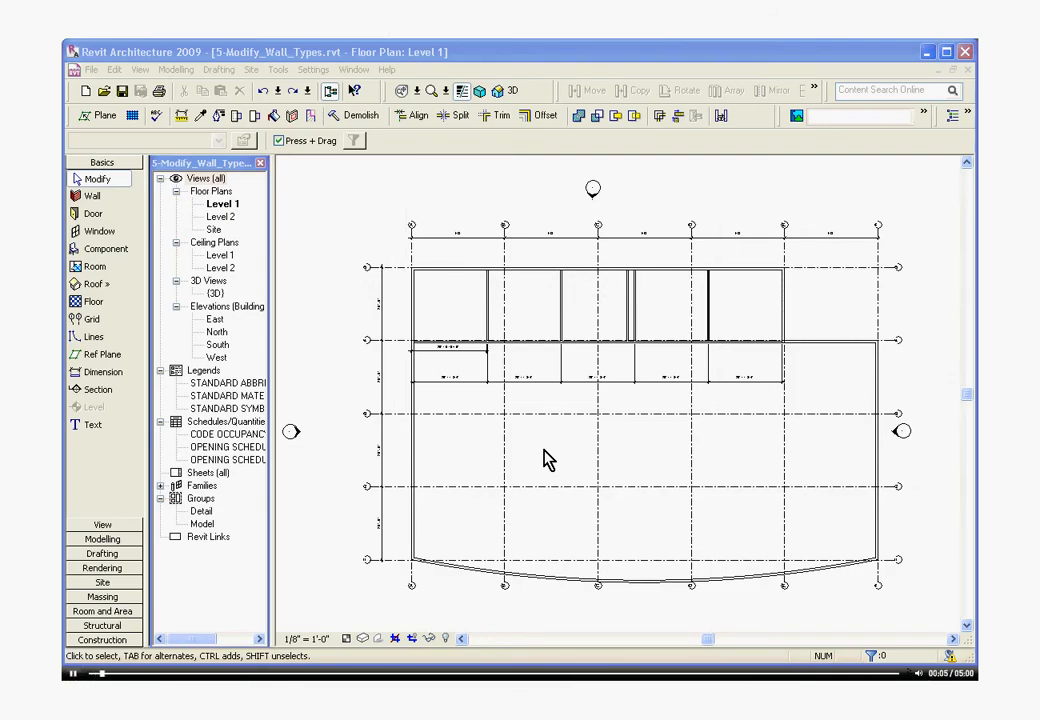
mouse_move(645, 320)
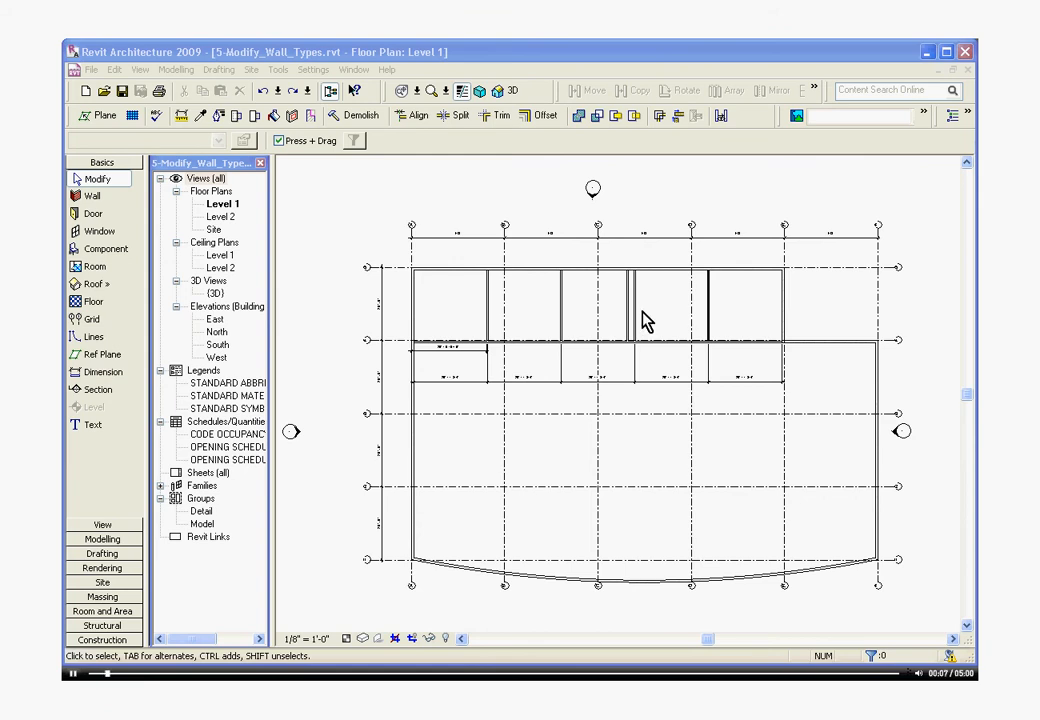
Step: Check a partition wall's type, then zoom in on the two vertical interior walls
left_click(633, 310)
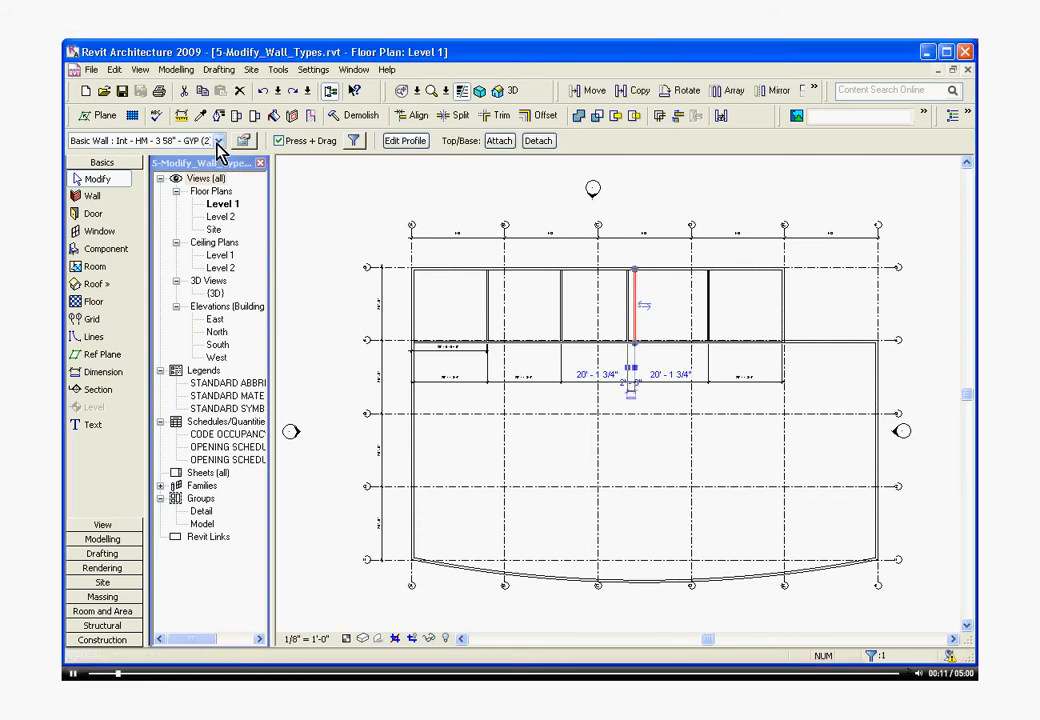
left_click(218, 140)
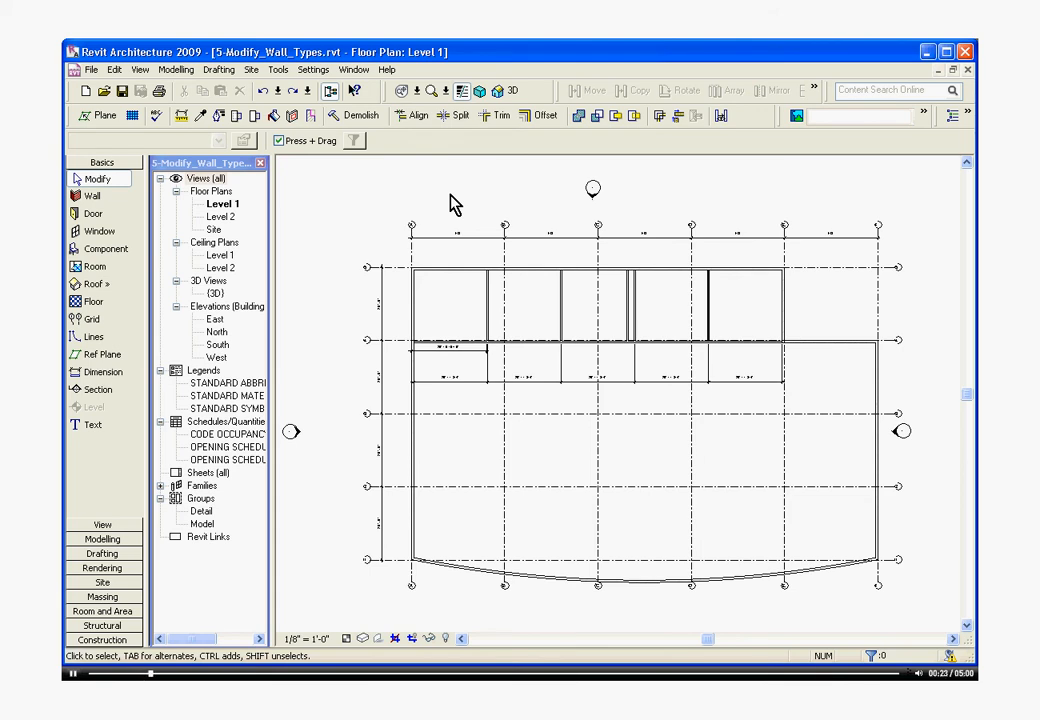
left_click(663, 245)
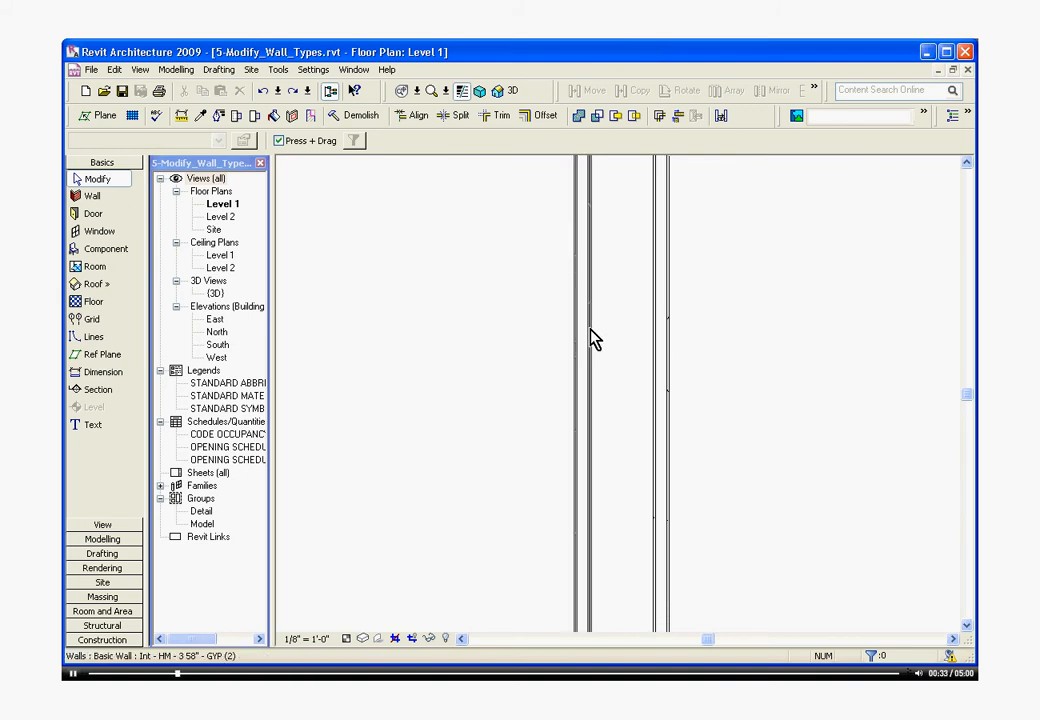
mouse_move(590, 338)
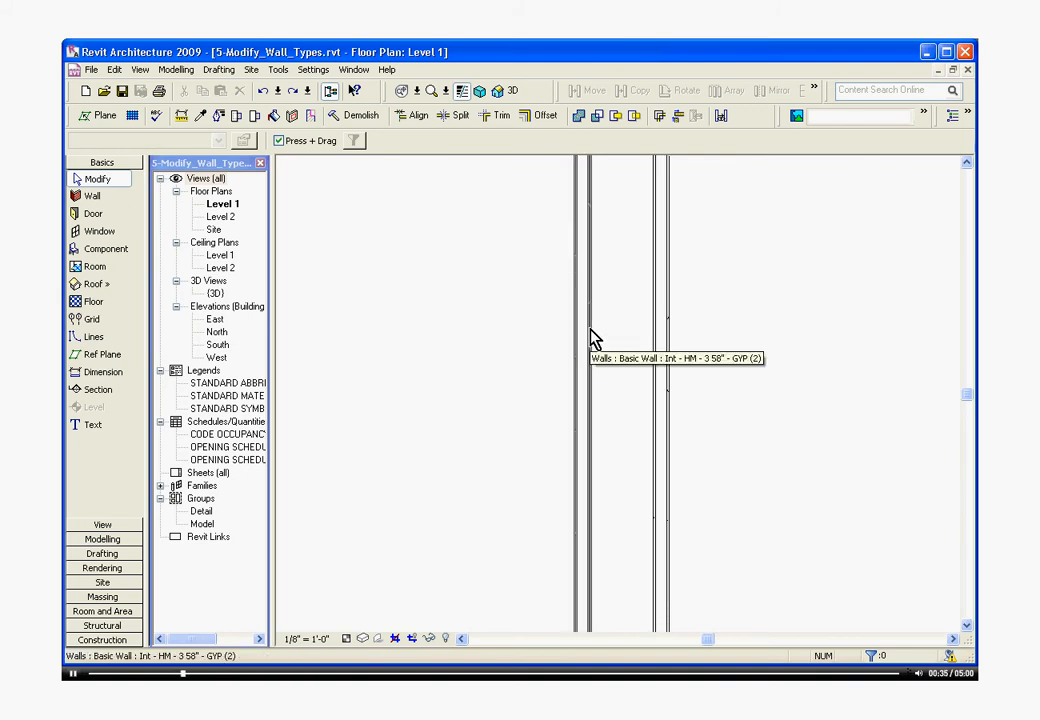
mouse_move(625, 312)
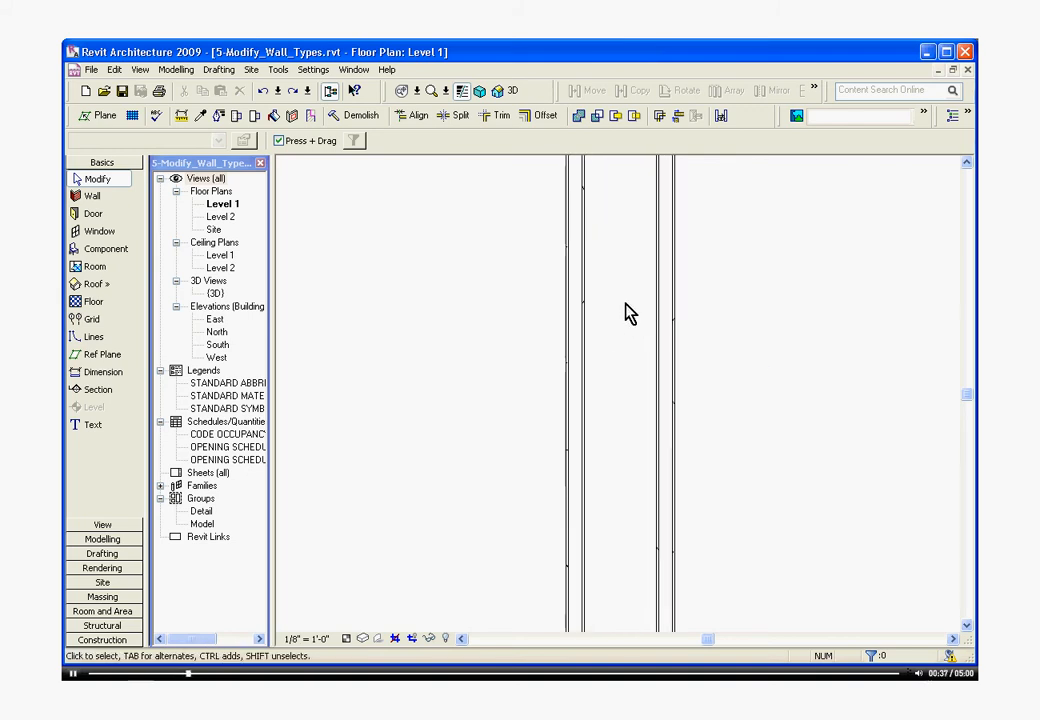
mouse_move(628, 404)
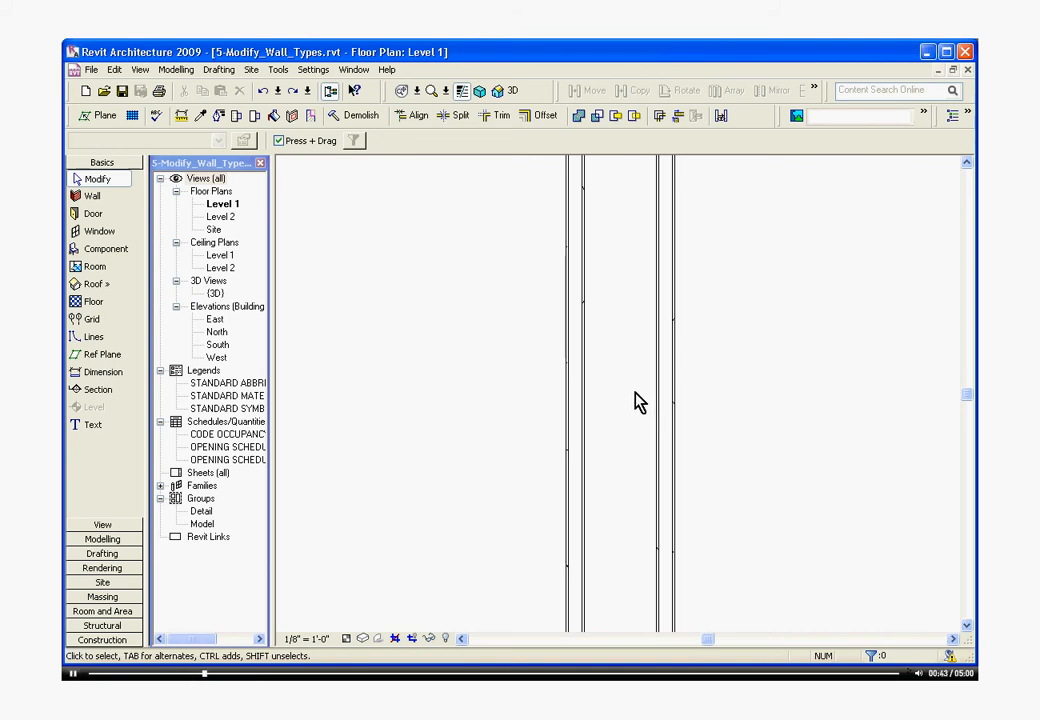
left_click(672, 400)
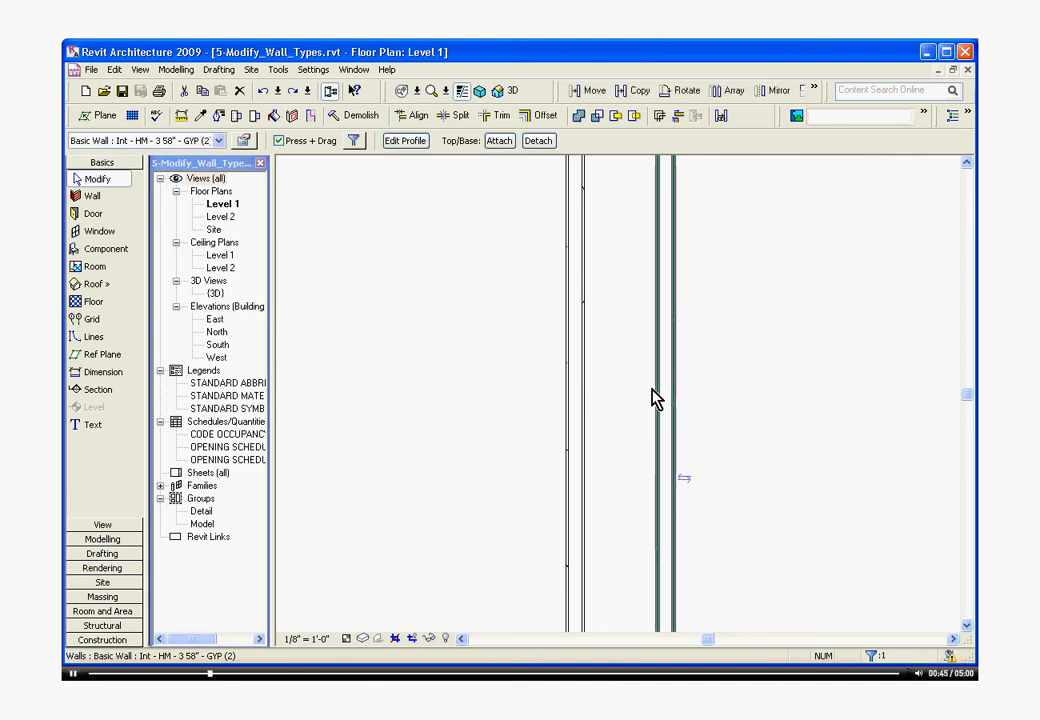
left_click(675, 400)
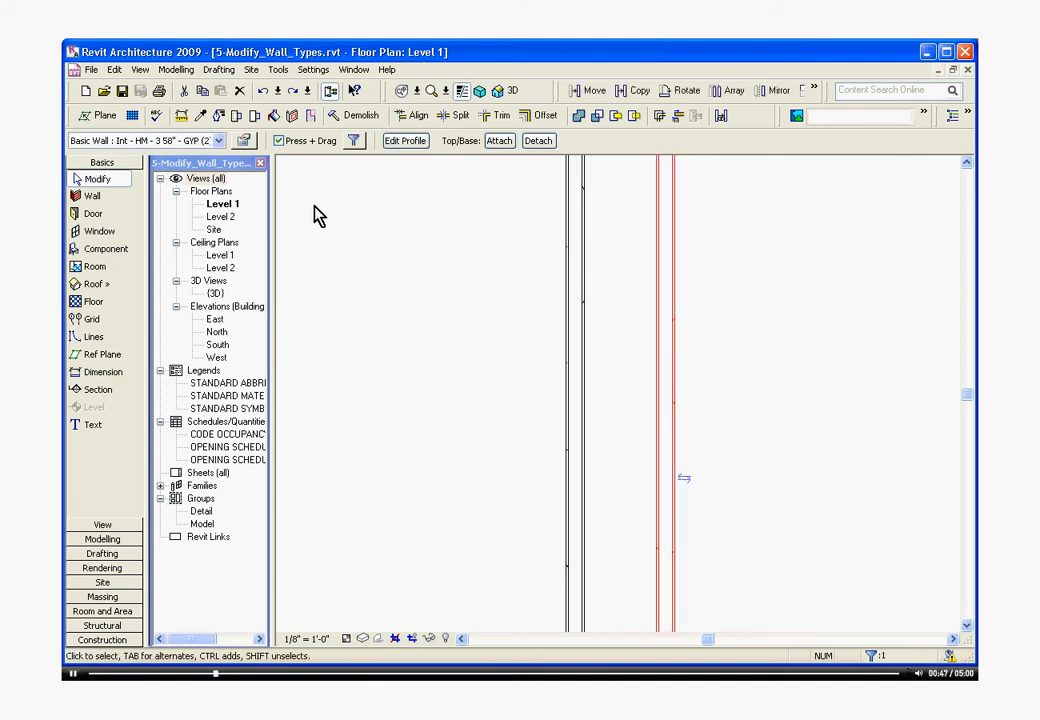
left_click(218, 140)
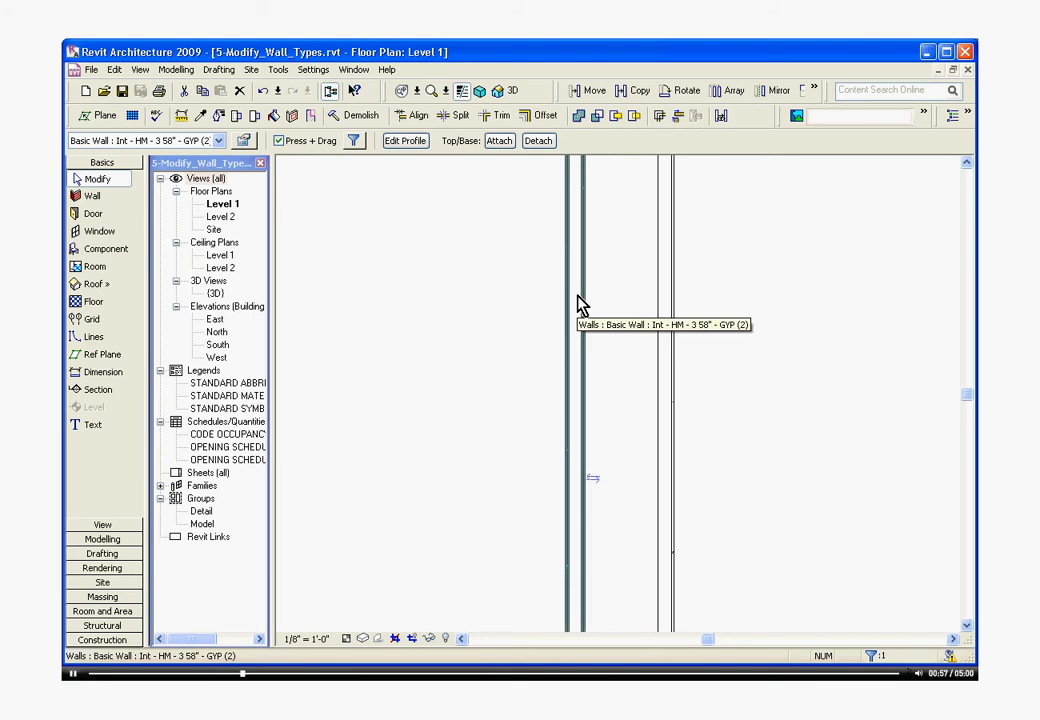
left_click(575, 300)
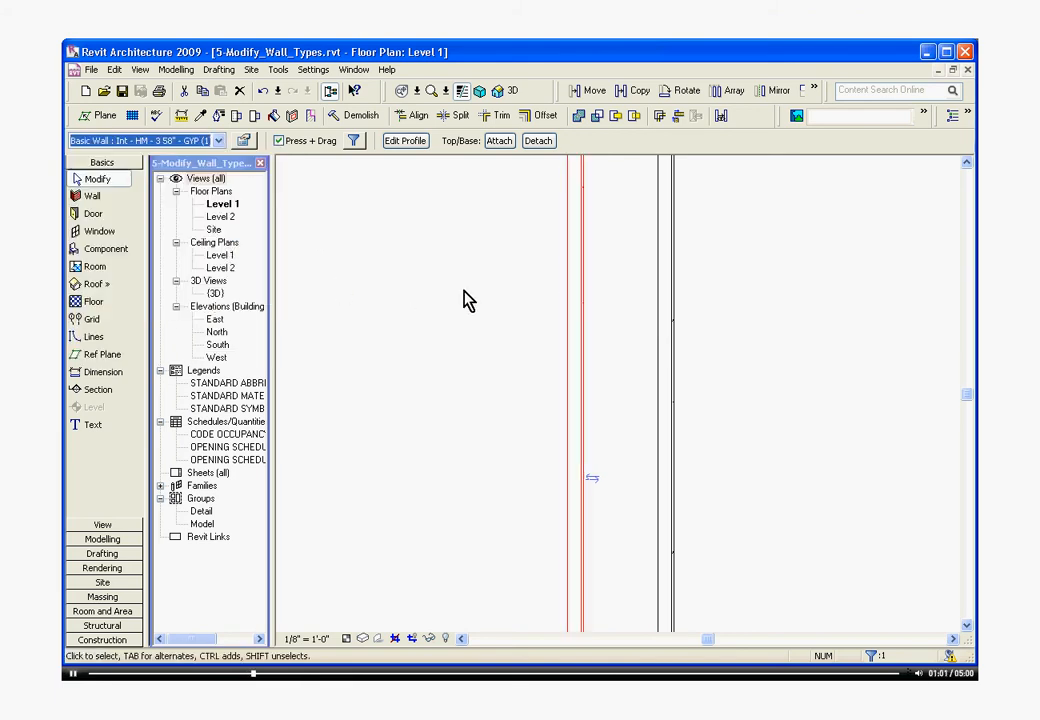
left_click(620, 298)
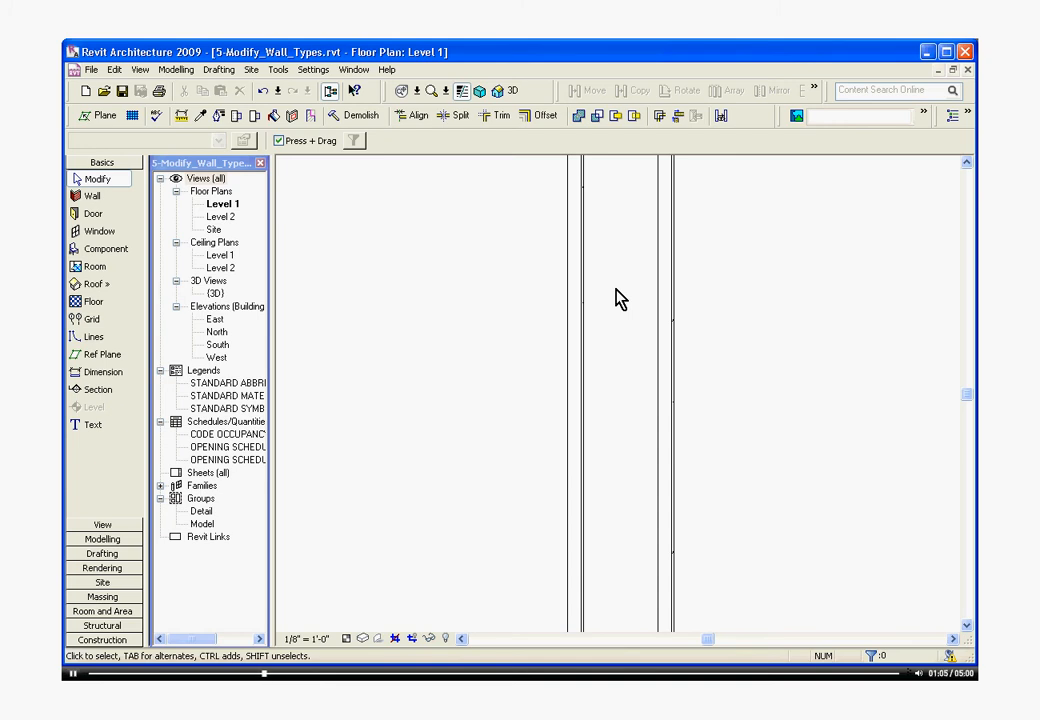
mouse_move(483, 140)
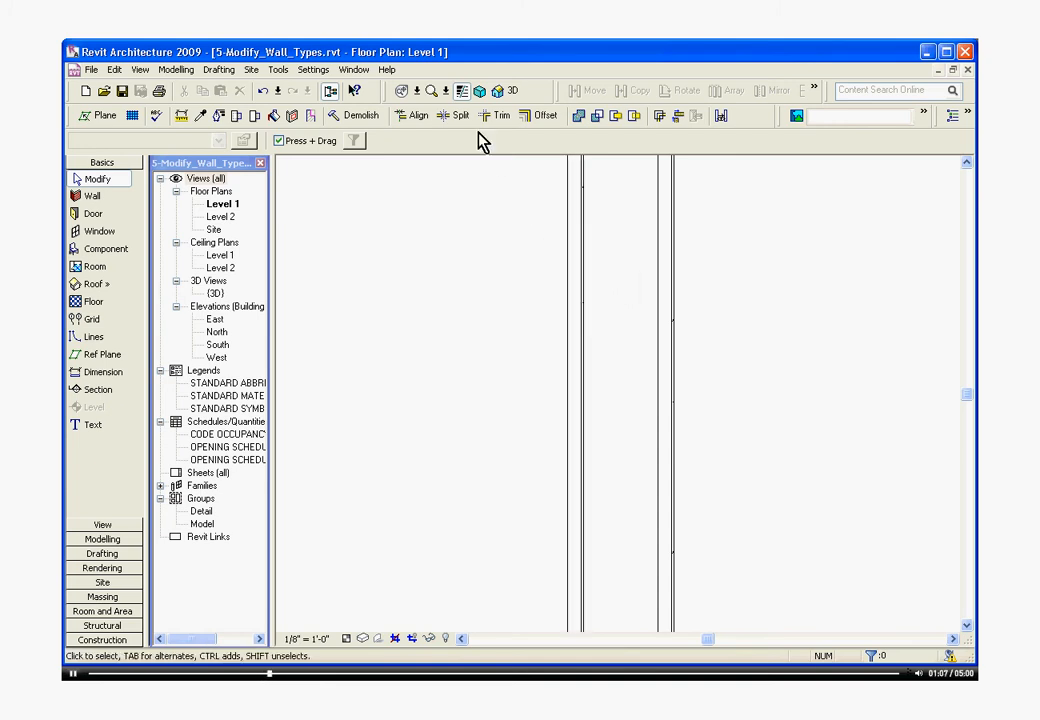
left_click(463, 91)
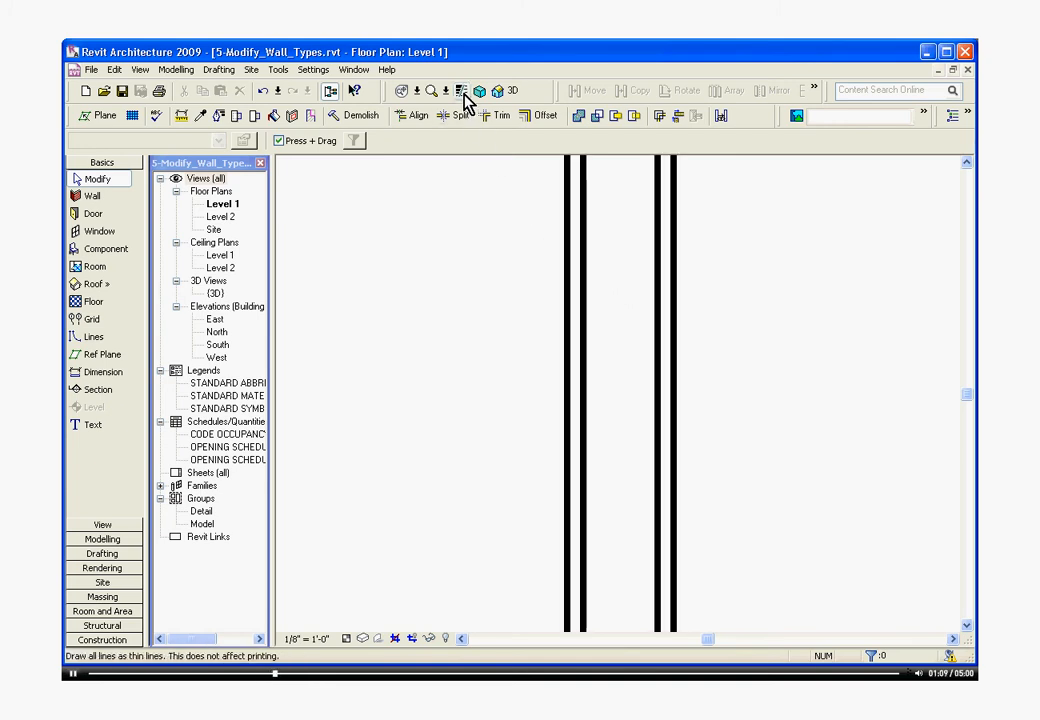
mouse_move(461, 91)
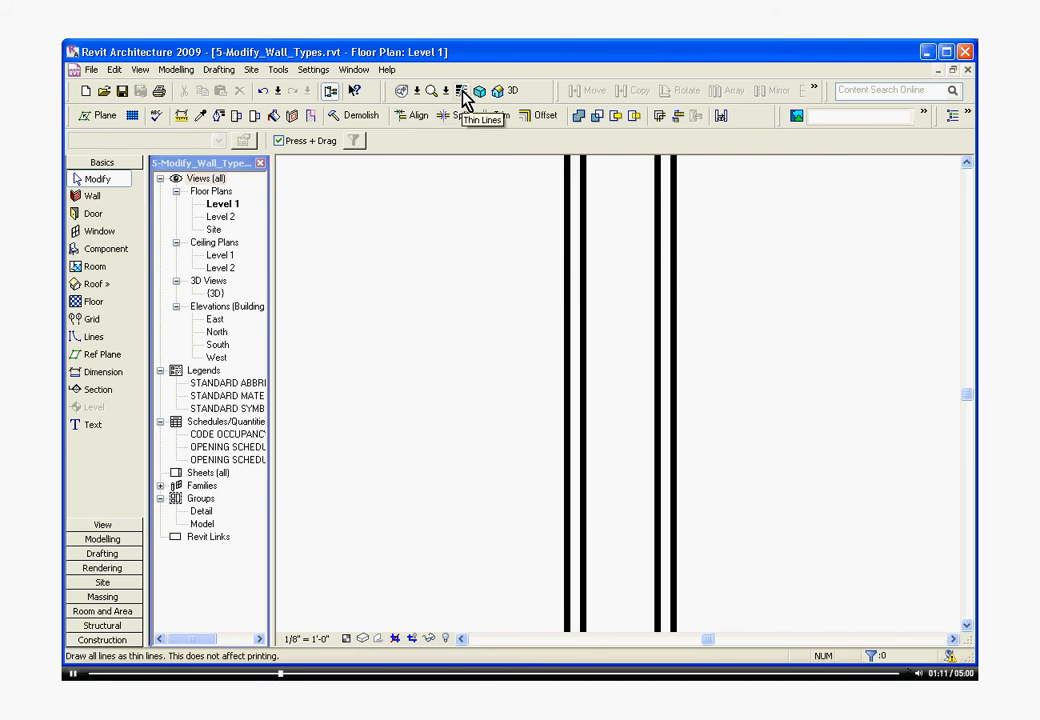
left_click(461, 91)
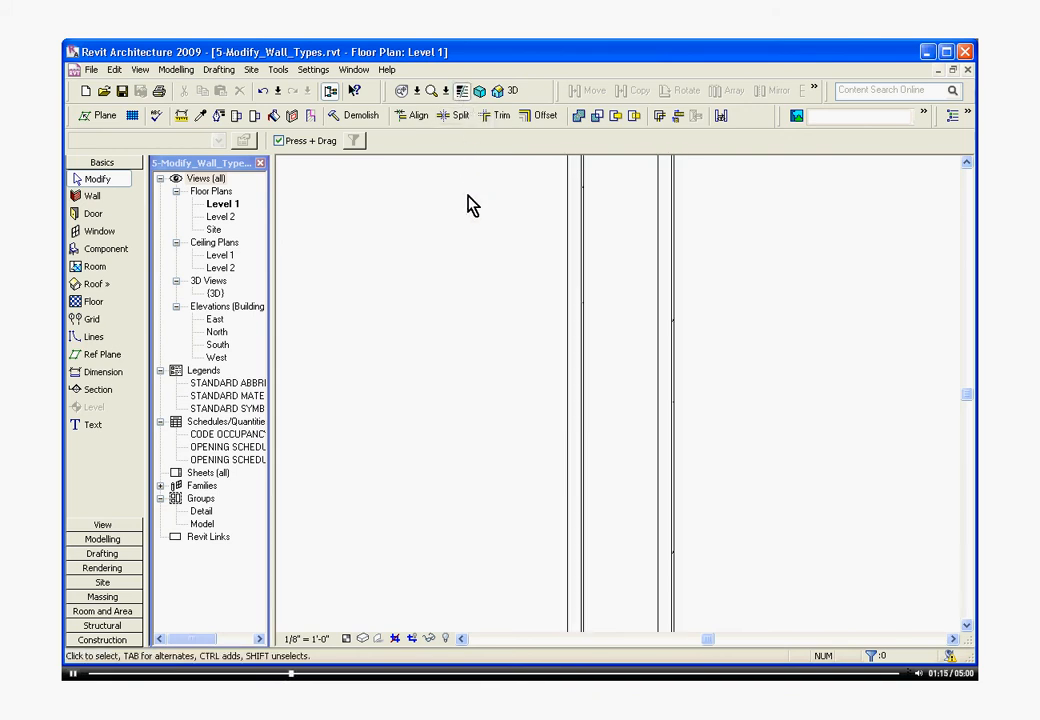
mouse_move(487, 390)
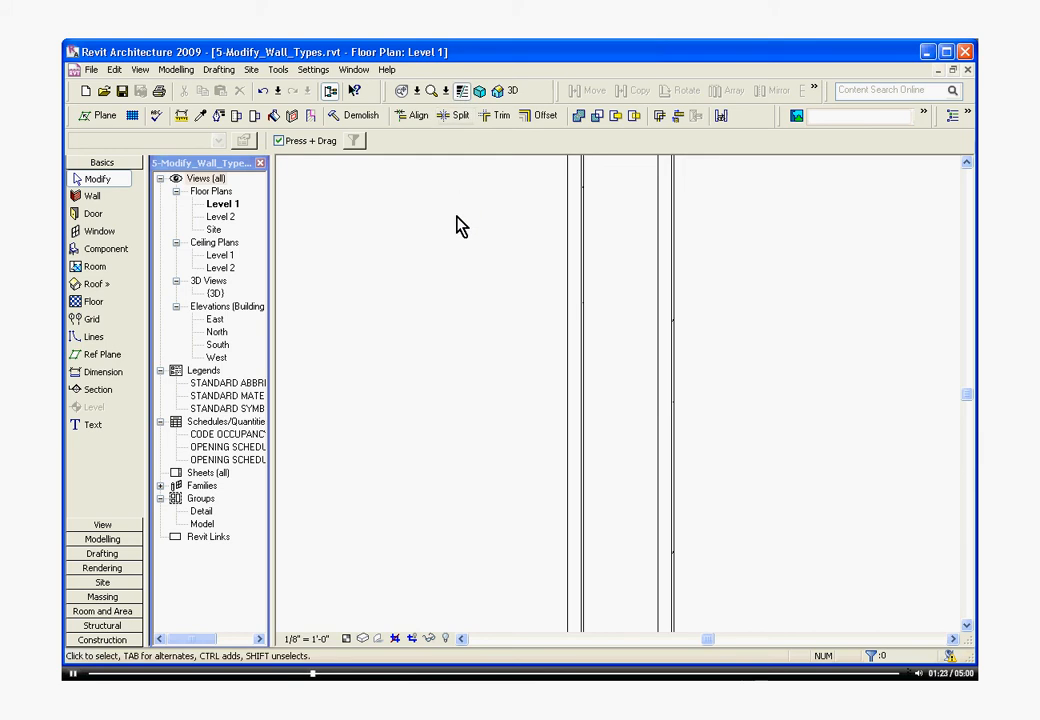
mouse_move(423, 445)
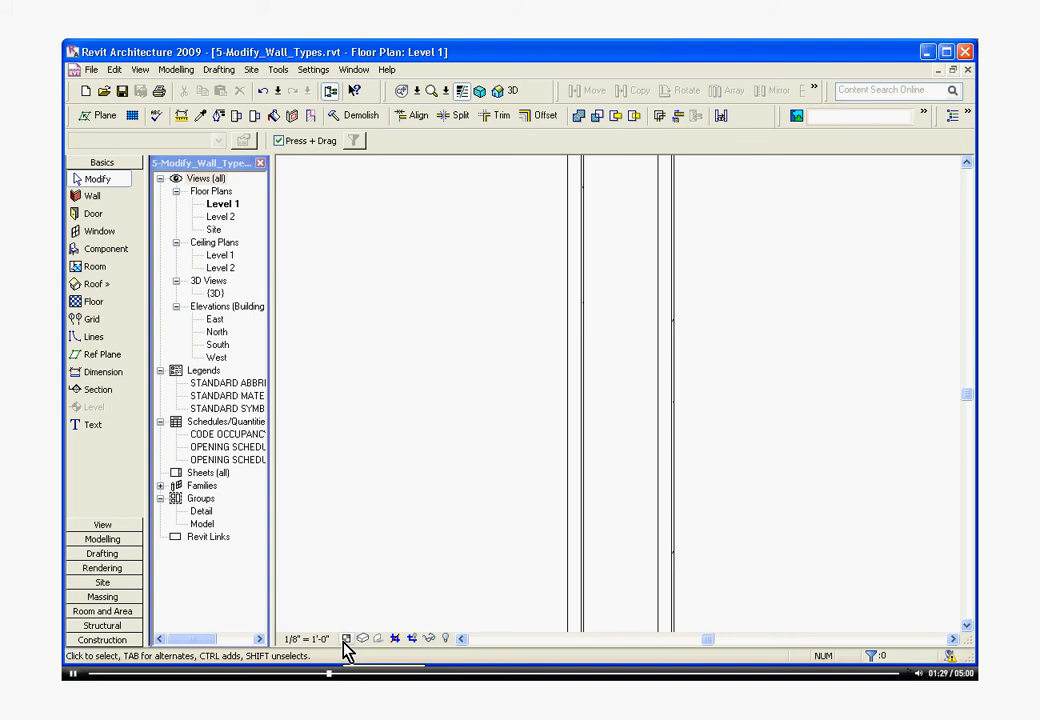
left_click(346, 638)
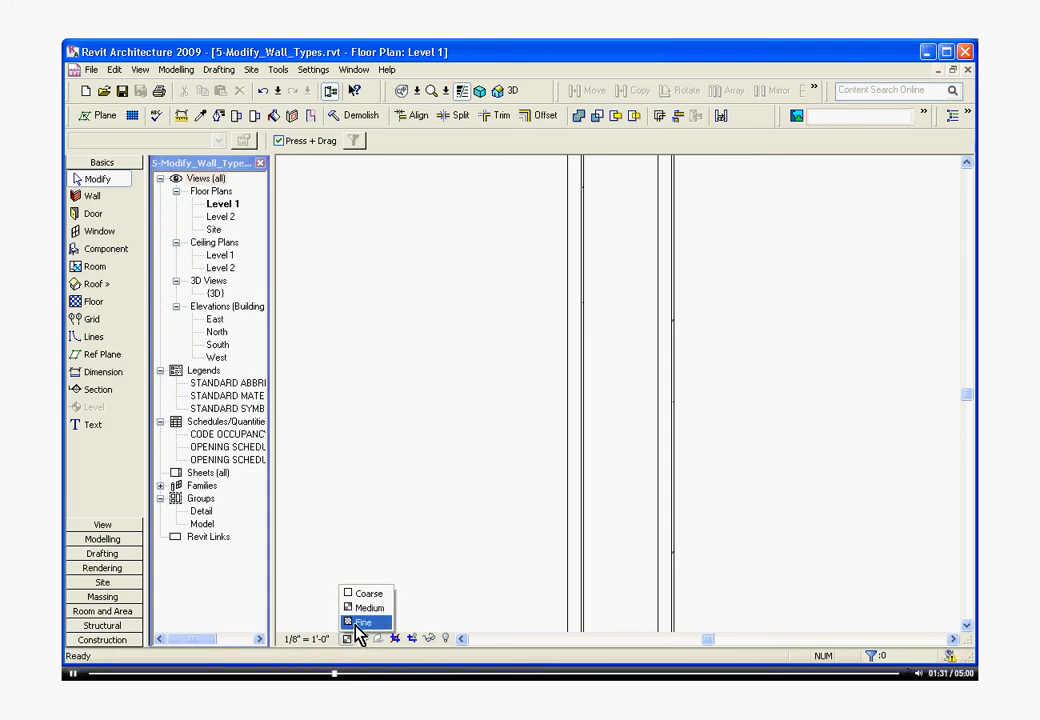
left_click(364, 622)
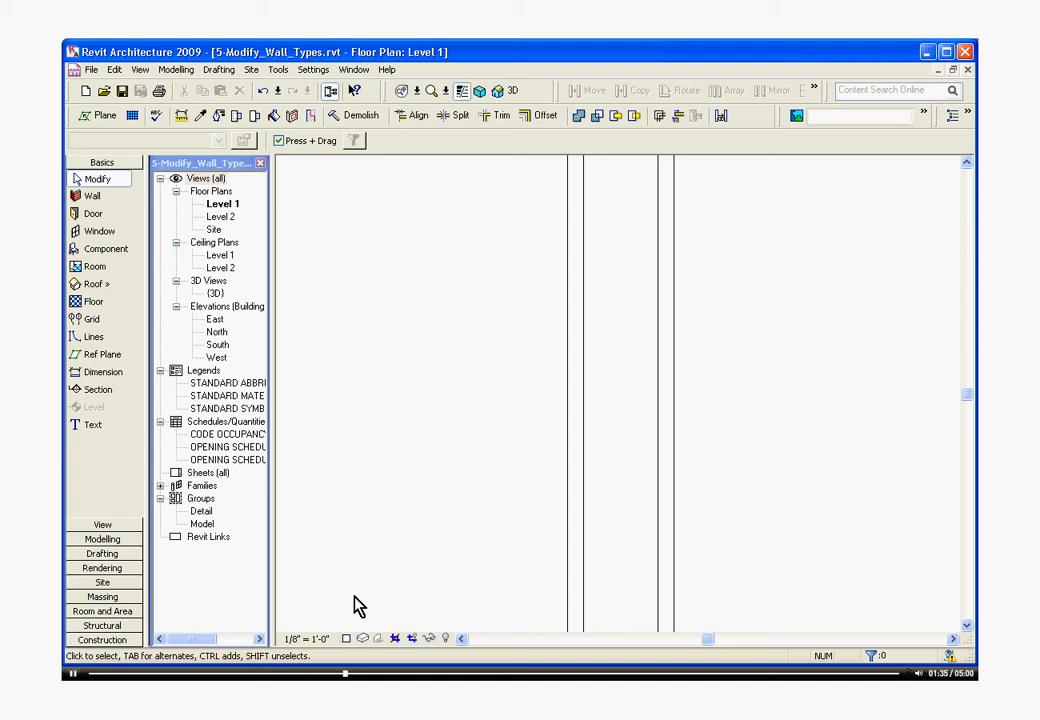
left_click(346, 638)
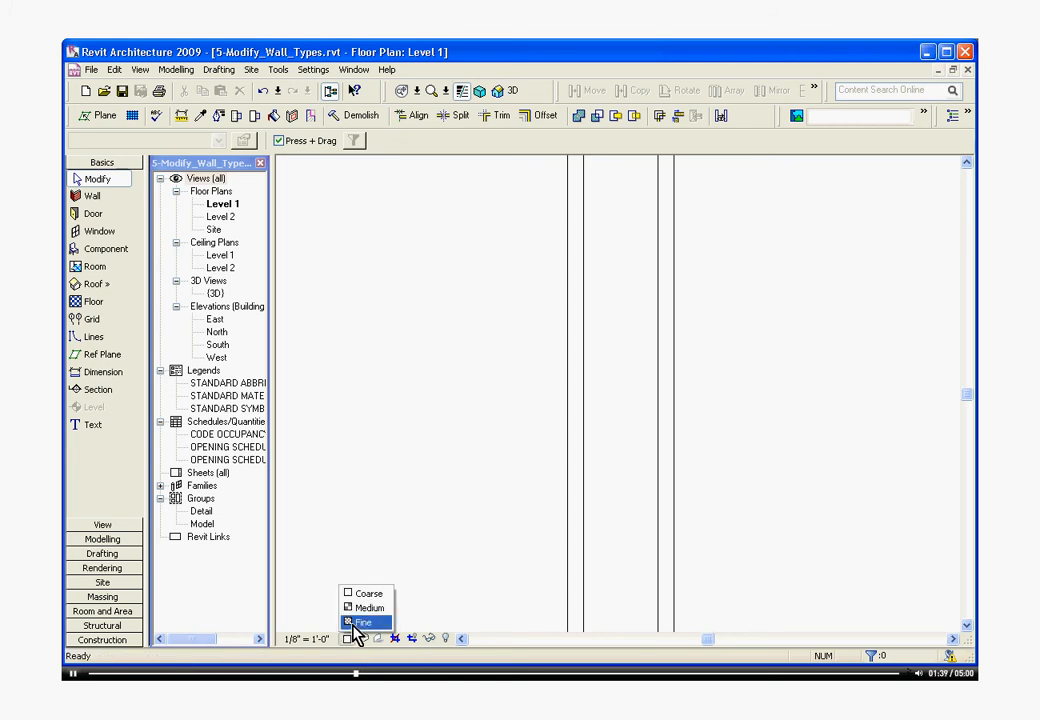
left_click(362, 622)
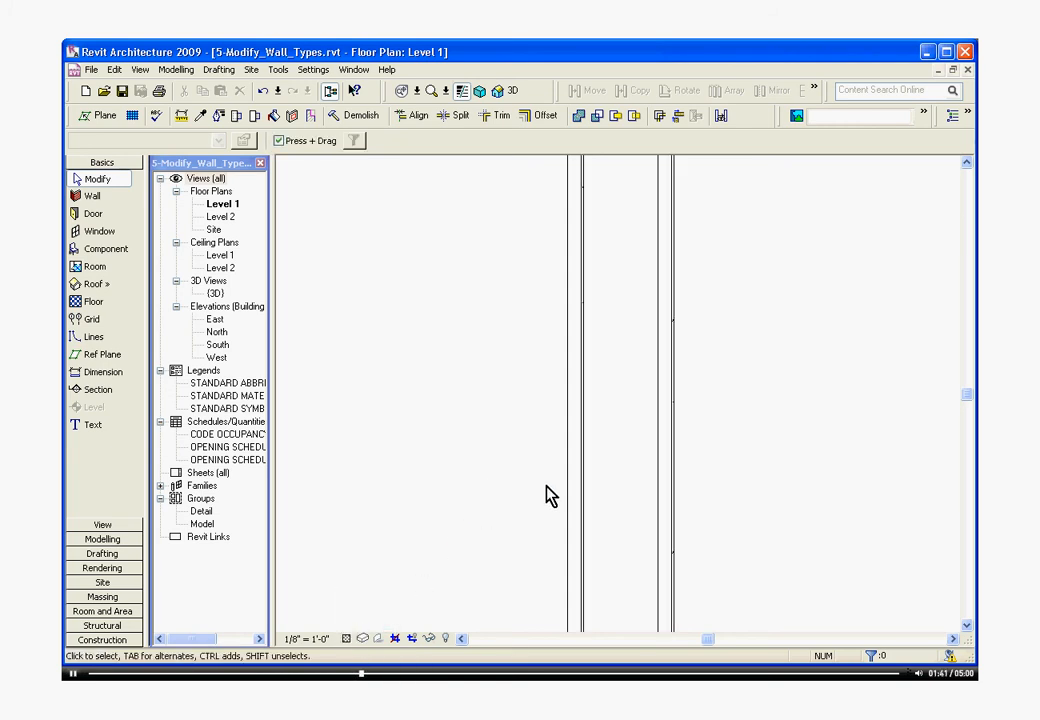
mouse_move(620, 487)
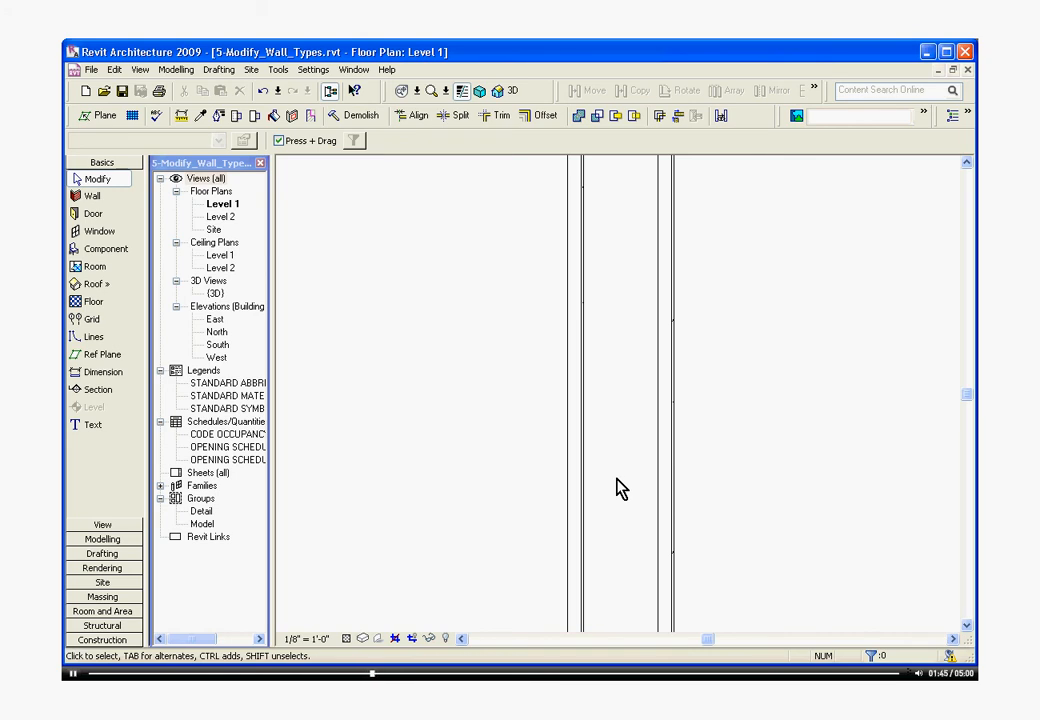
mouse_move(613, 487)
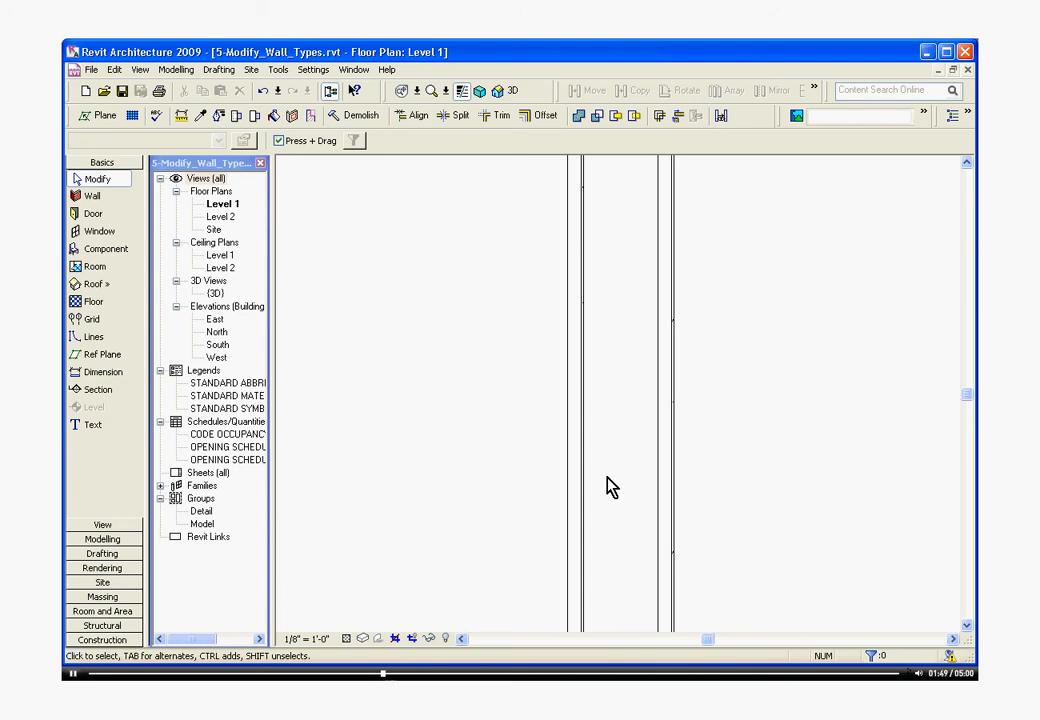
mouse_move(597, 481)
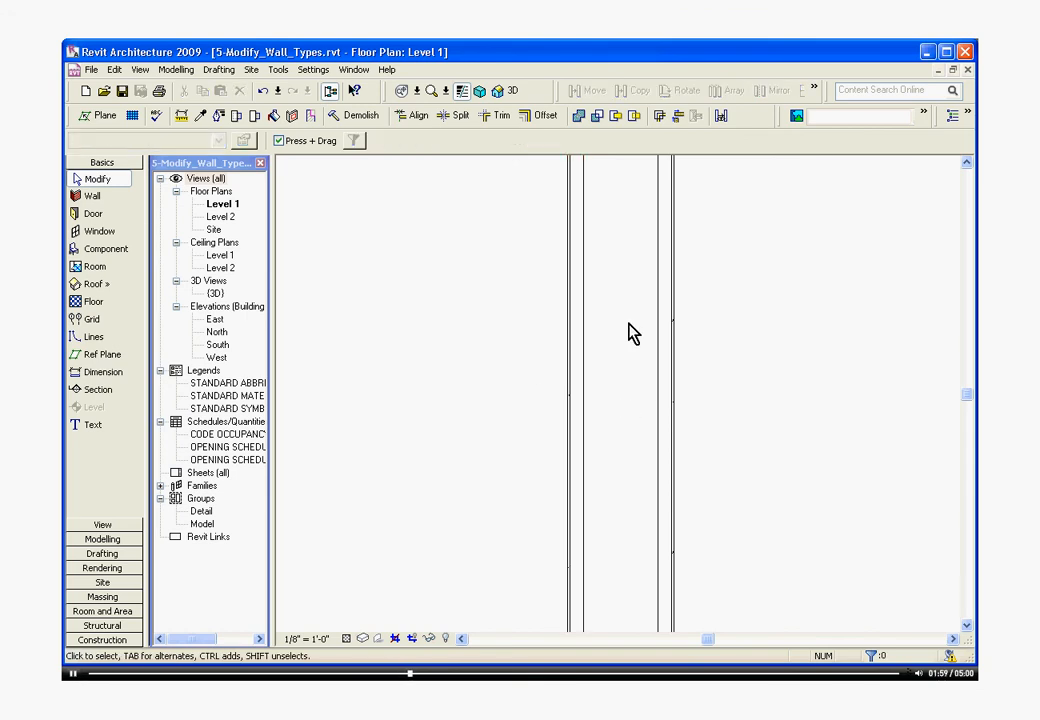
mouse_move(723, 277)
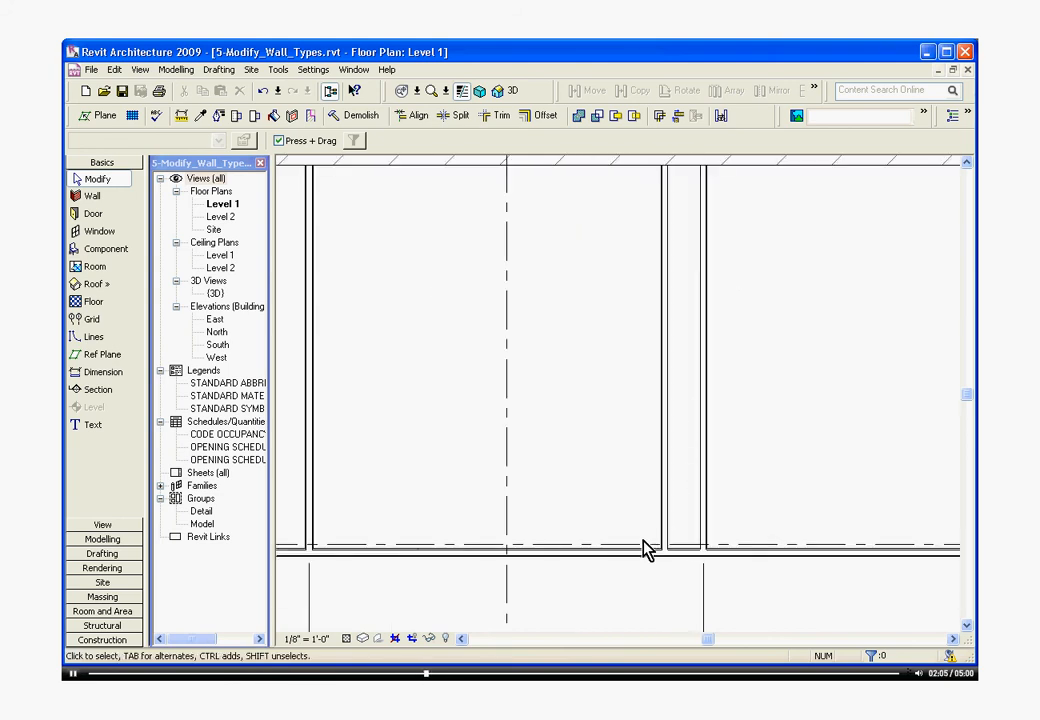
Step: Select the horizontal Int - HM - 3 5/8" - GYP (2) wall and open its Element Properties
left_click(620, 551)
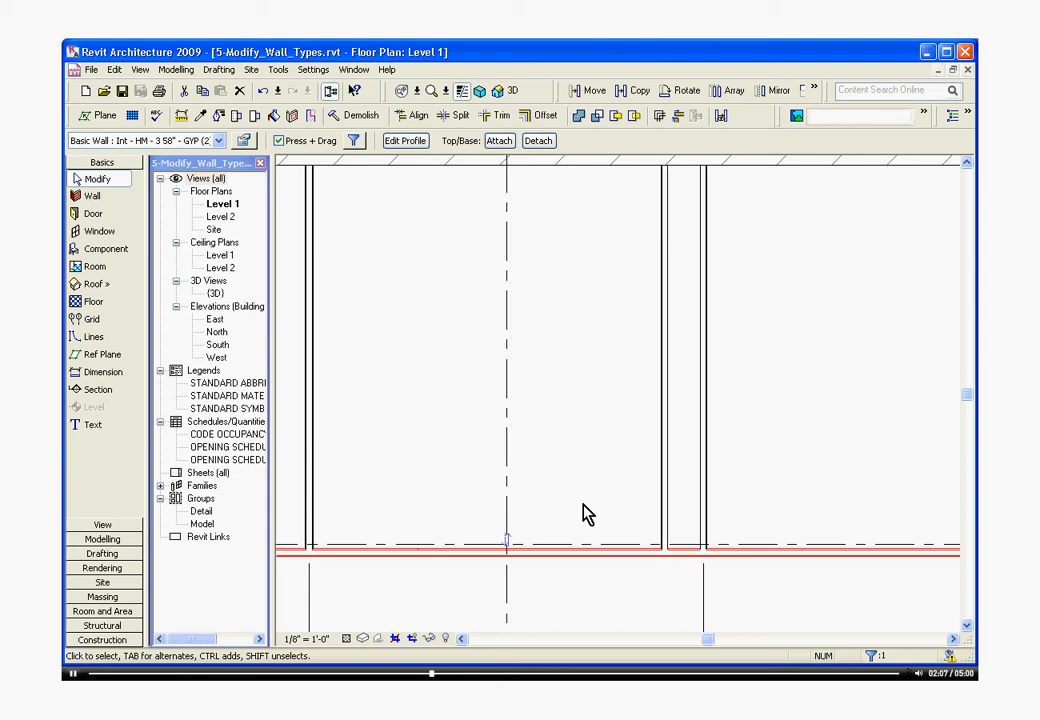
mouse_move(557, 463)
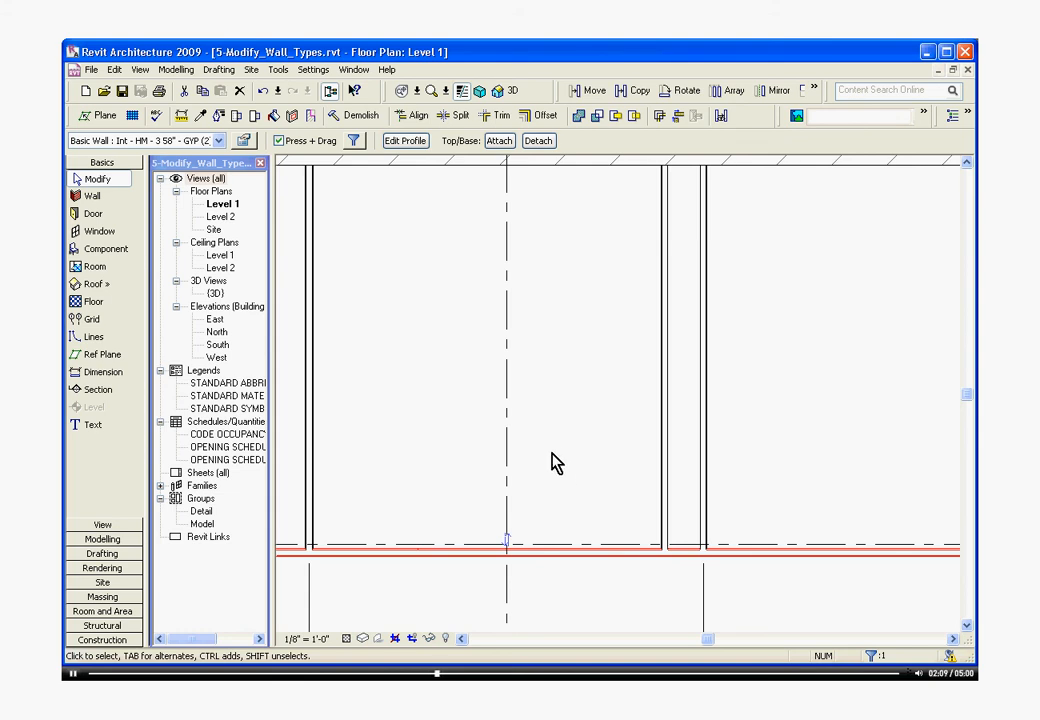
mouse_move(350, 277)
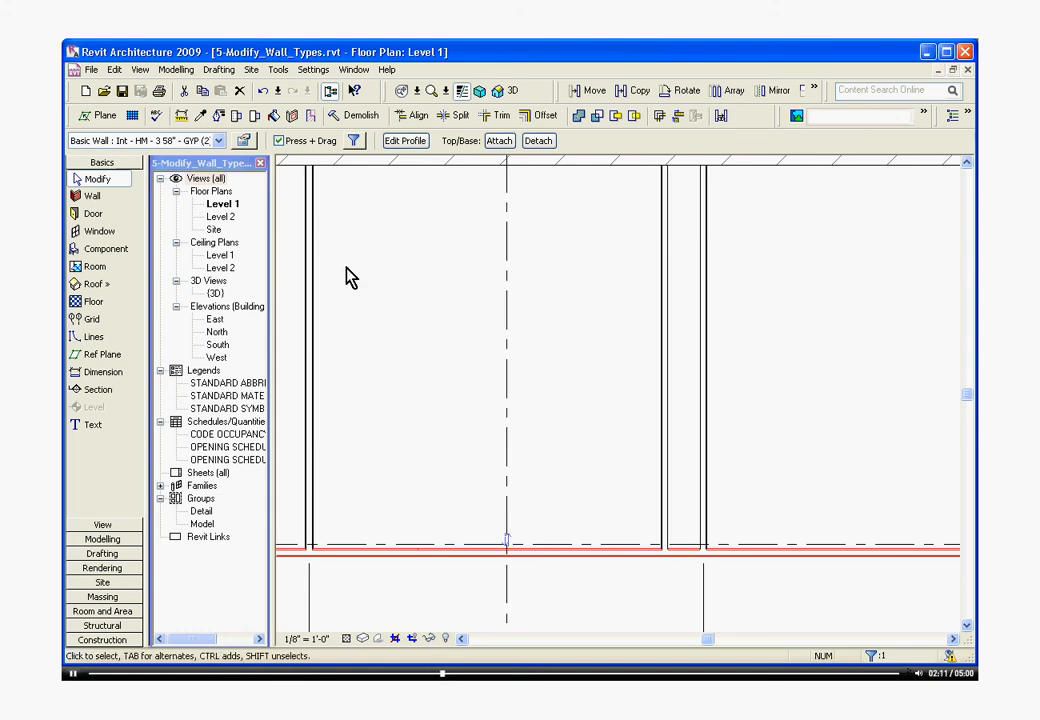
left_click(455, 550)
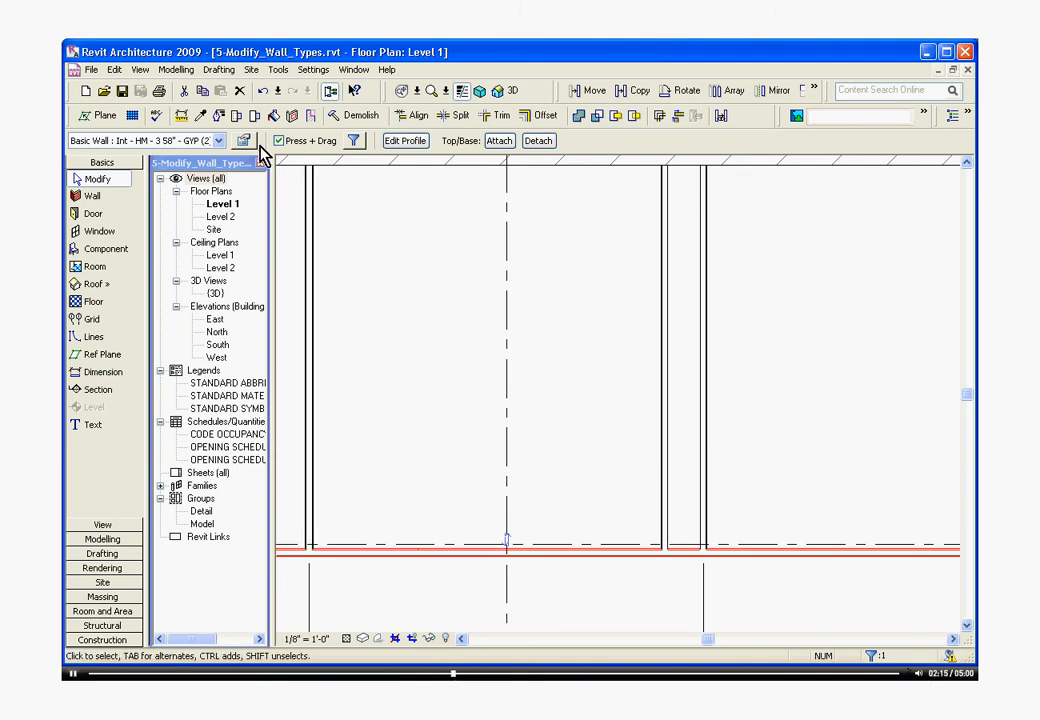
left_click(245, 140)
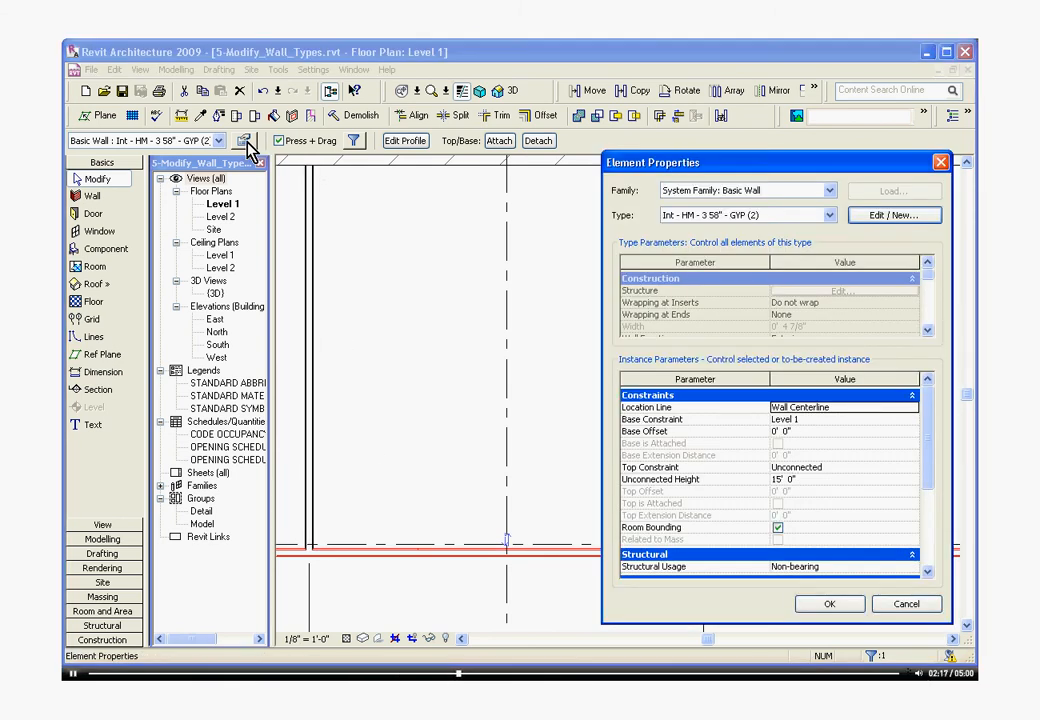
mouse_move(505, 188)
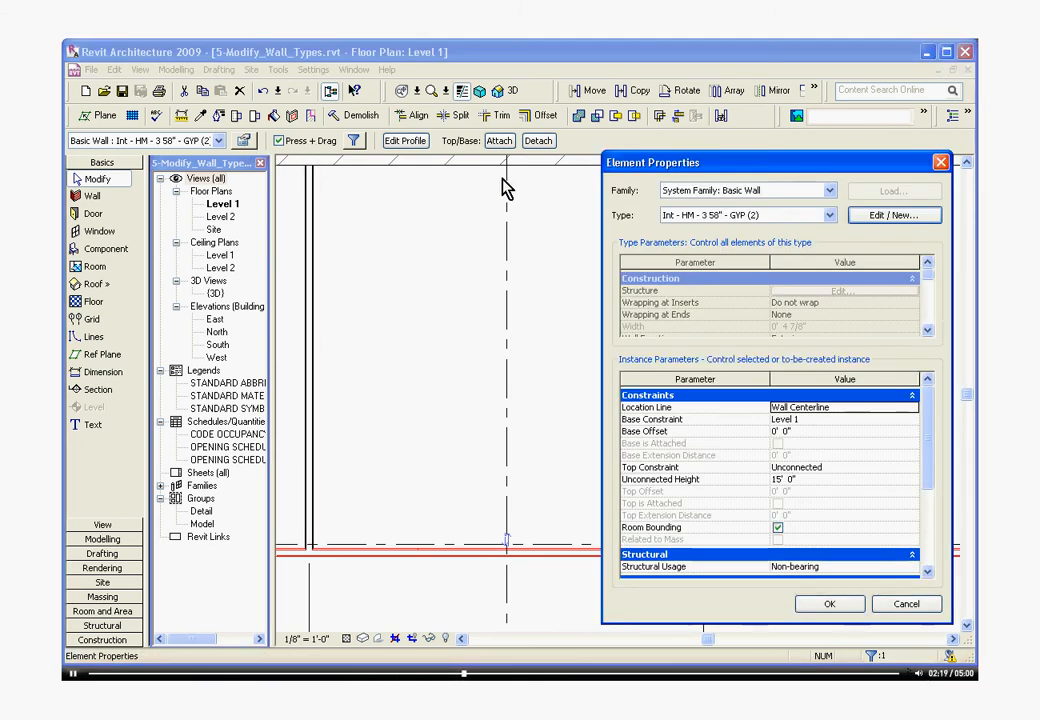
mouse_move(765, 250)
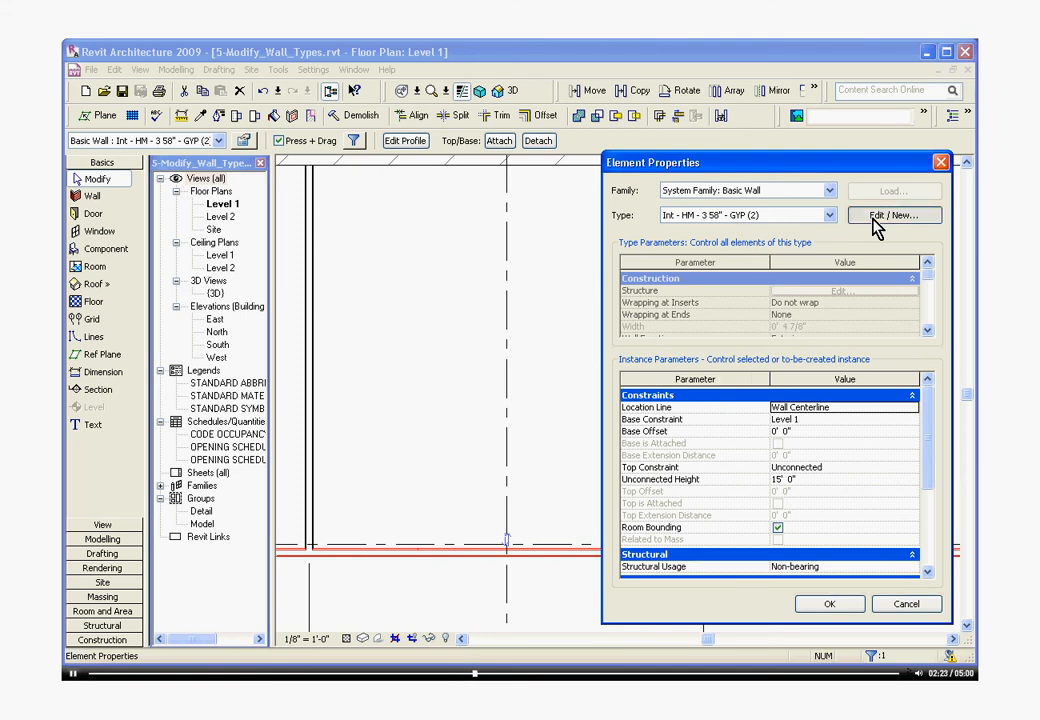
Step: In Type Properties, duplicate the wall type and name it Int - CMU - 12" - GYP (2)
left_click(892, 215)
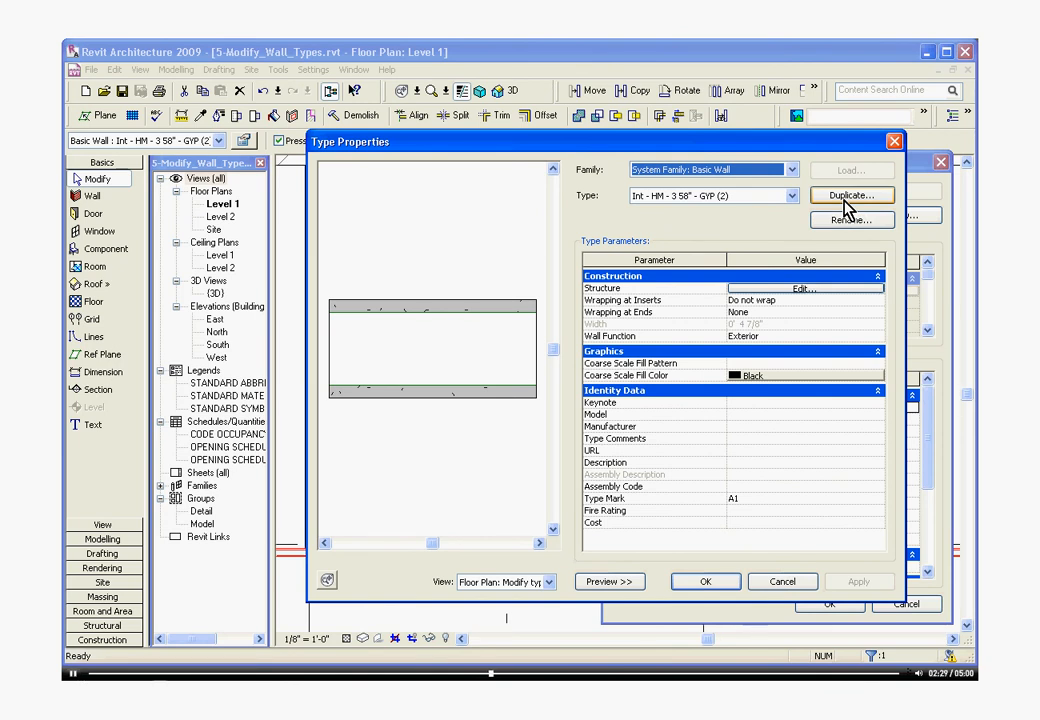
left_click(851, 195)
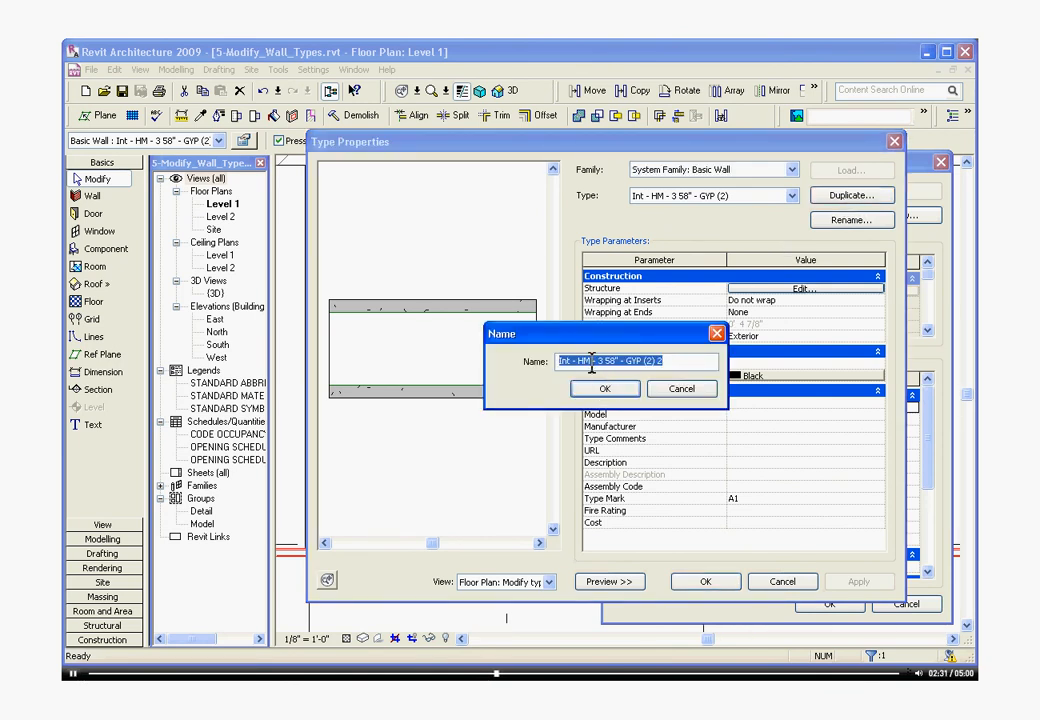
left_click(580, 361)
type("CMU")
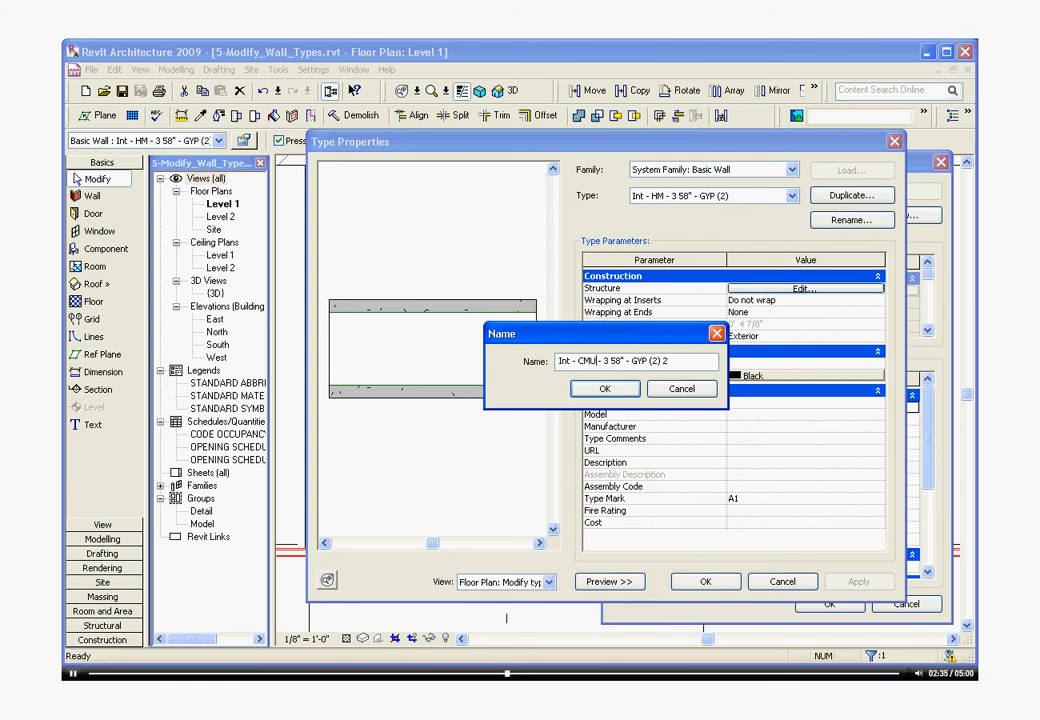
double_click(608, 361)
type("12")
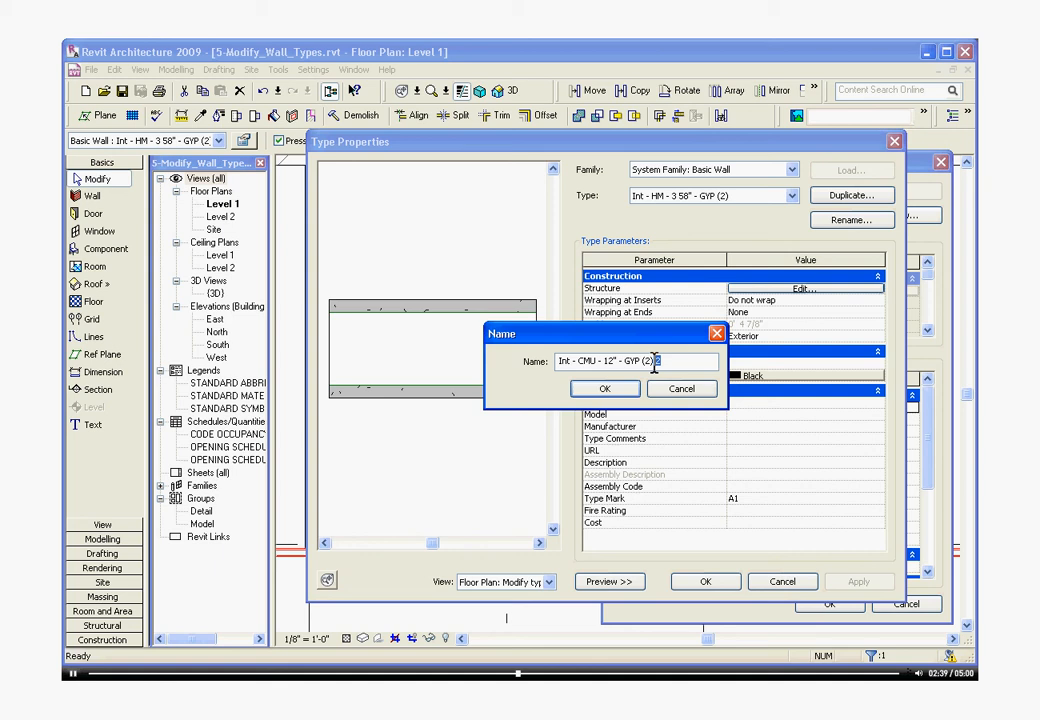
left_click(605, 388)
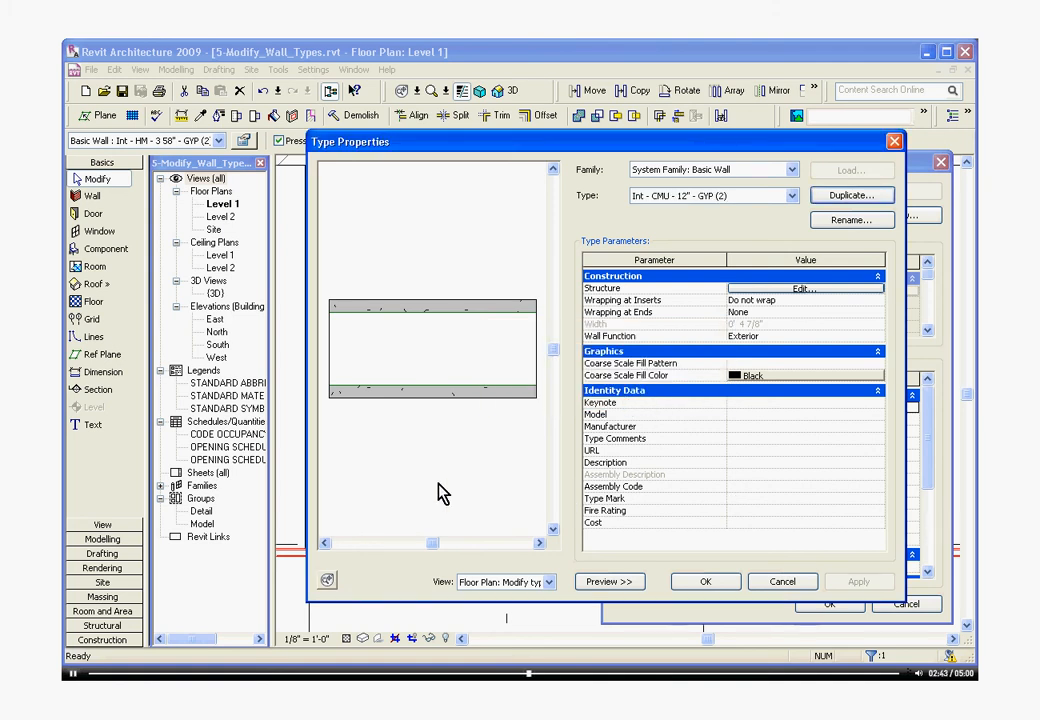
mouse_move(531, 402)
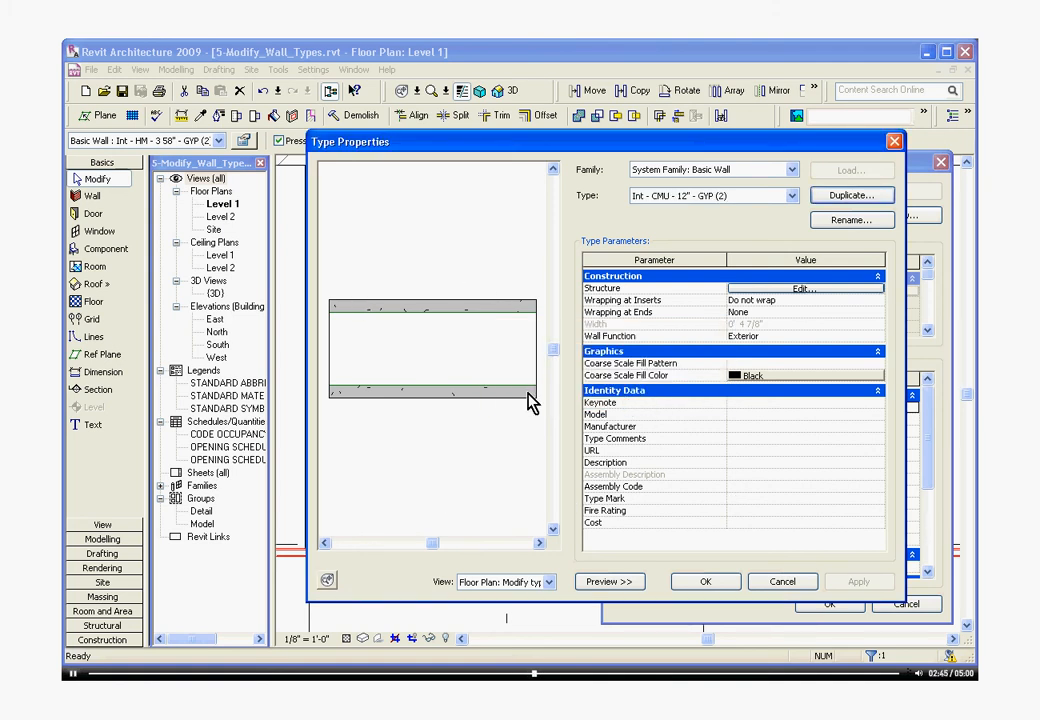
mouse_move(578, 500)
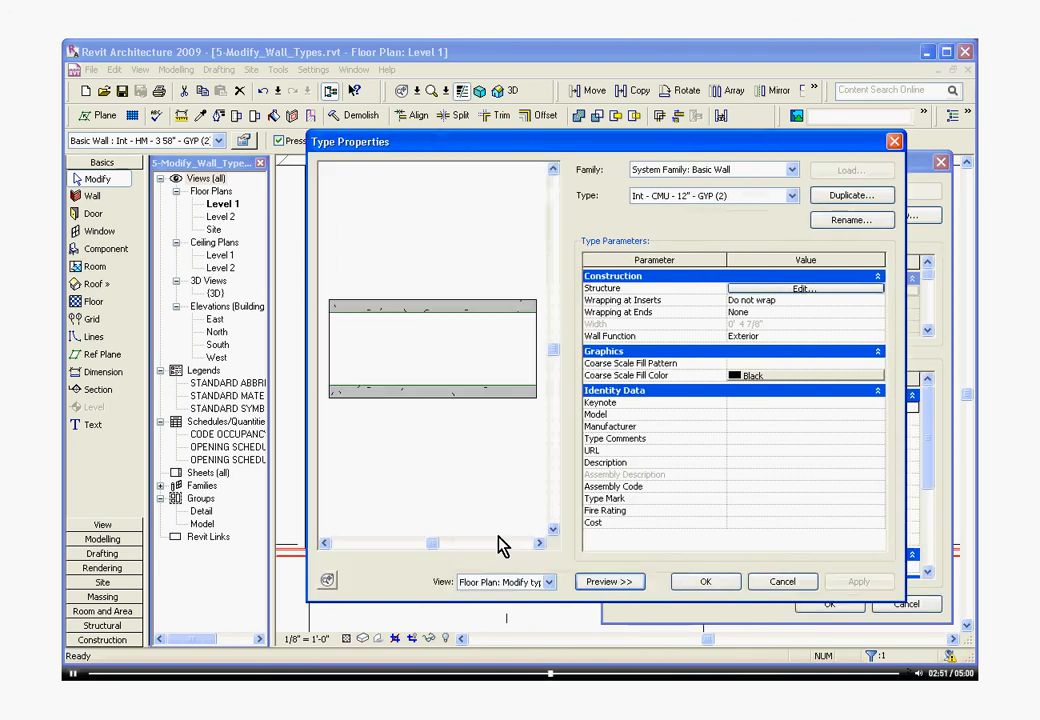
mouse_move(645, 293)
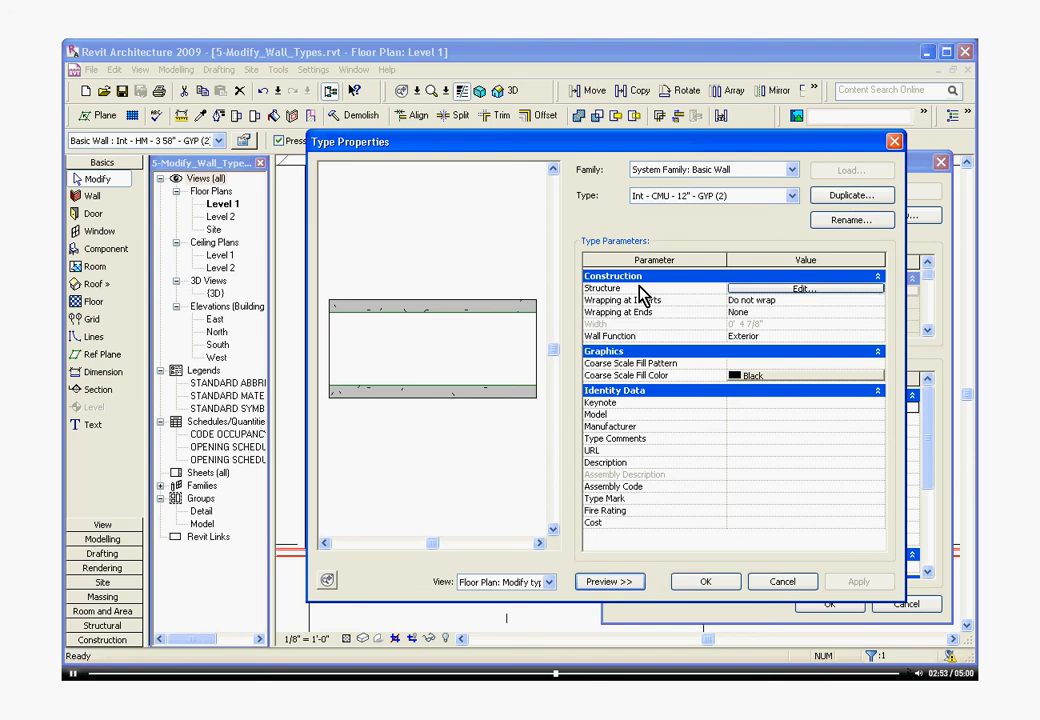
mouse_move(678, 302)
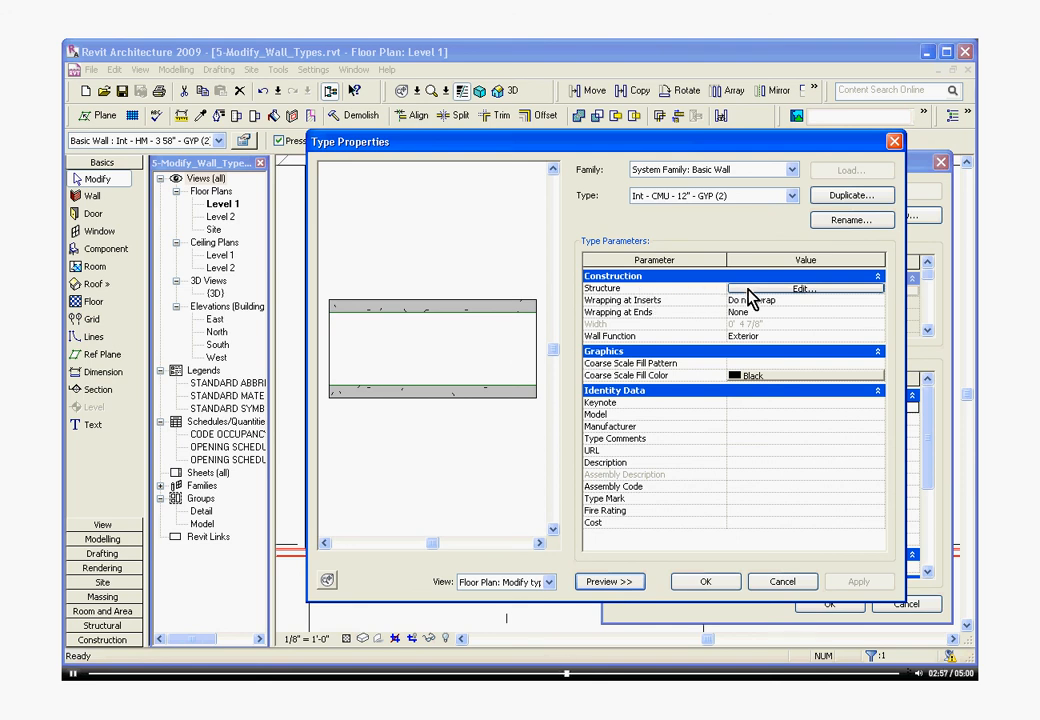
Step: Open the type's layer structure, keep Structure [1] as the function, and open its Materials list
left_click(803, 288)
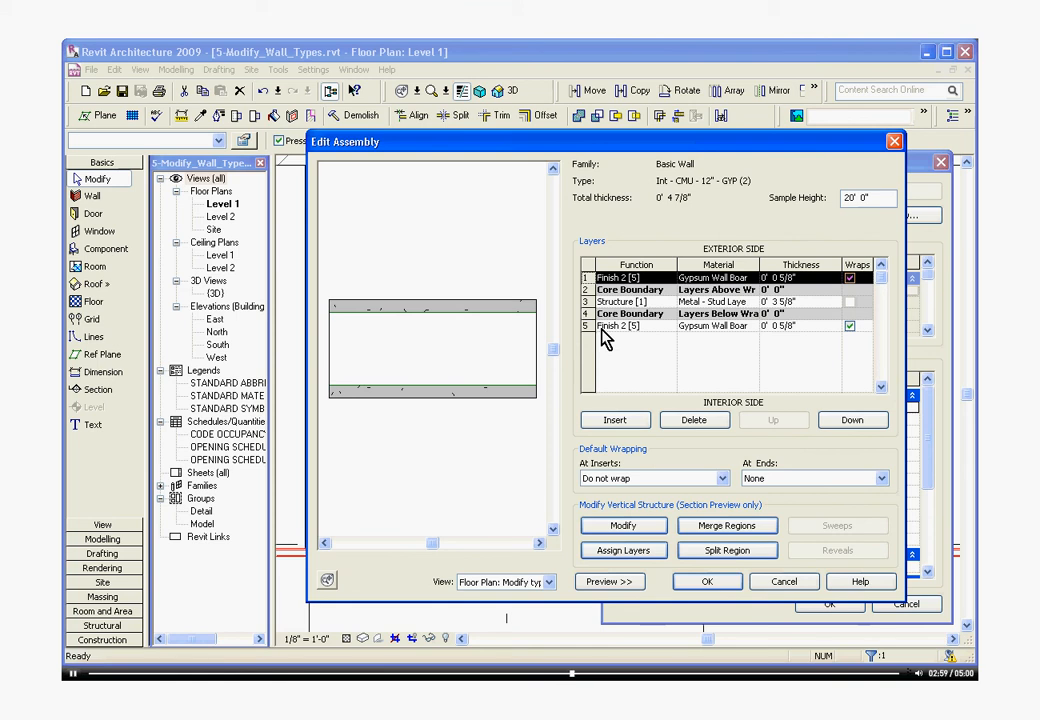
mouse_move(665, 368)
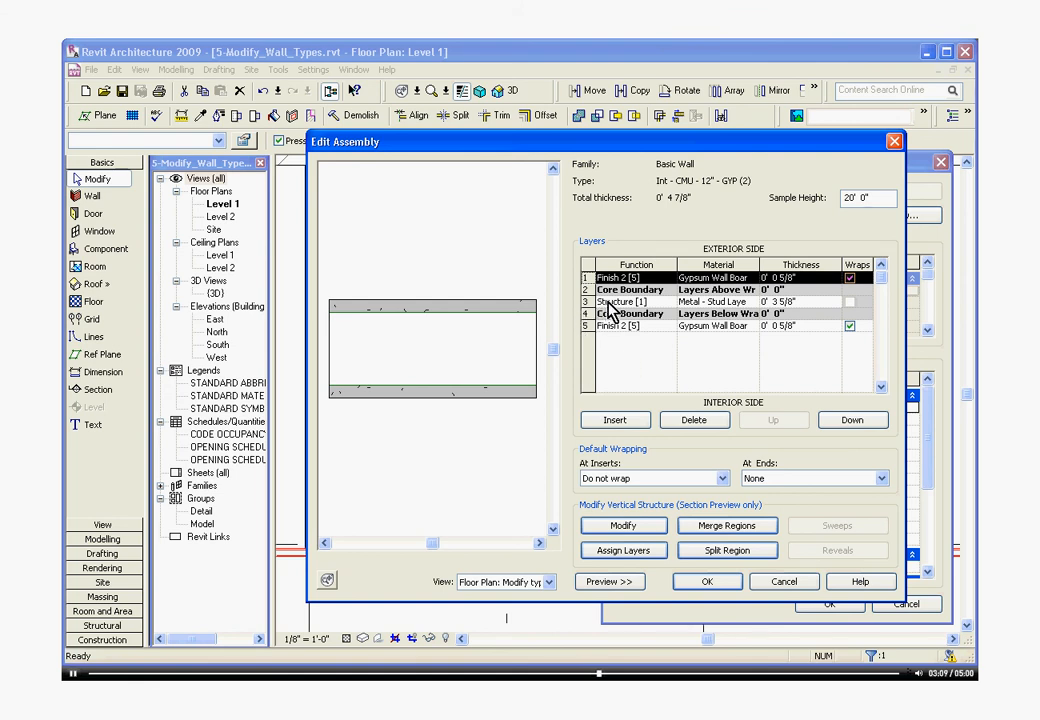
mouse_move(618, 312)
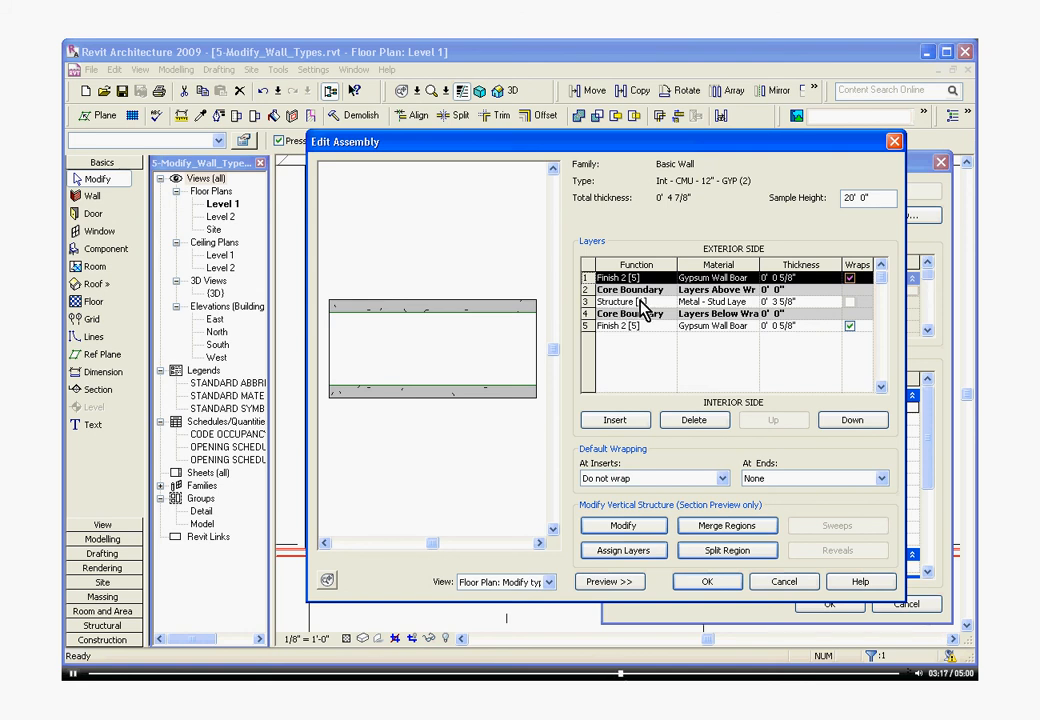
left_click(636, 301)
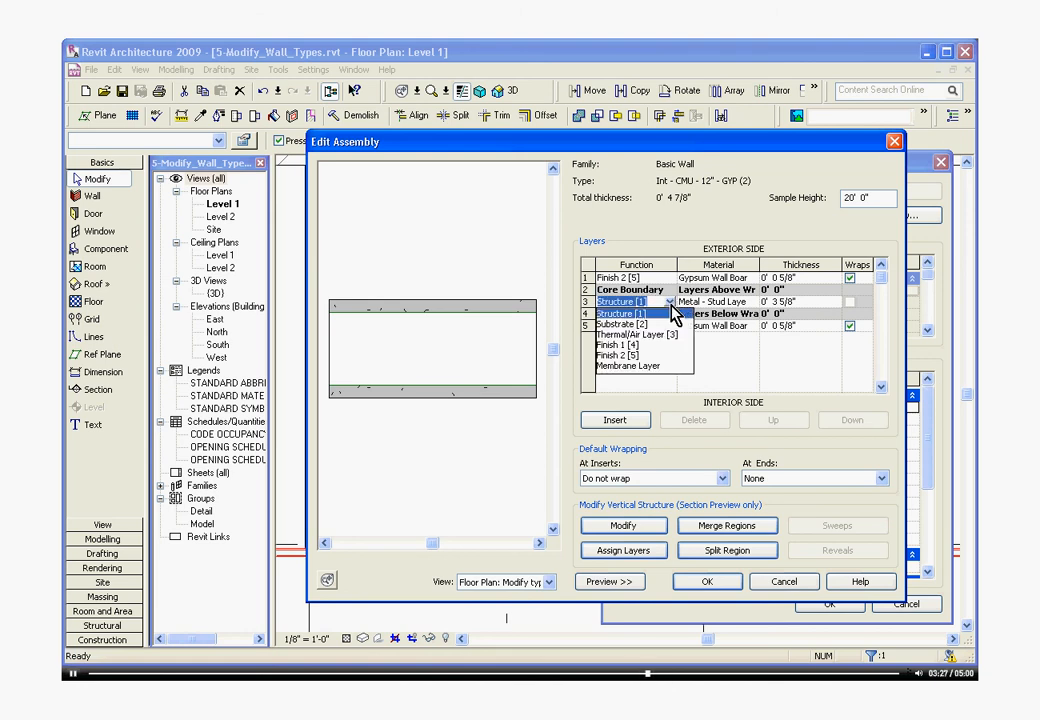
left_click(625, 325)
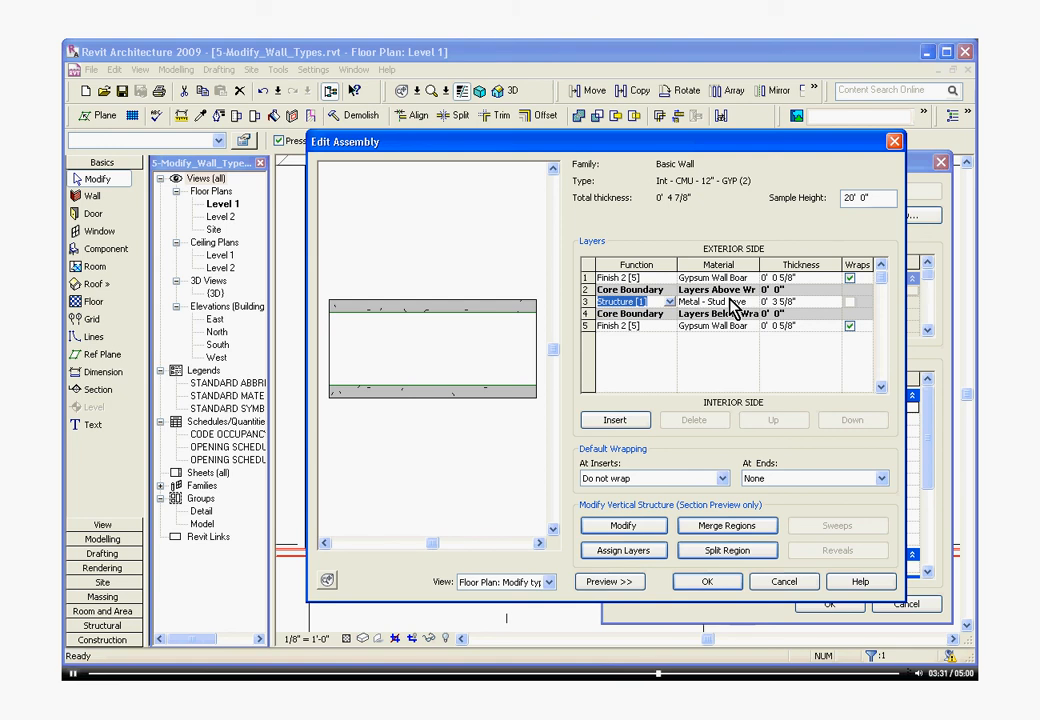
left_click(715, 301)
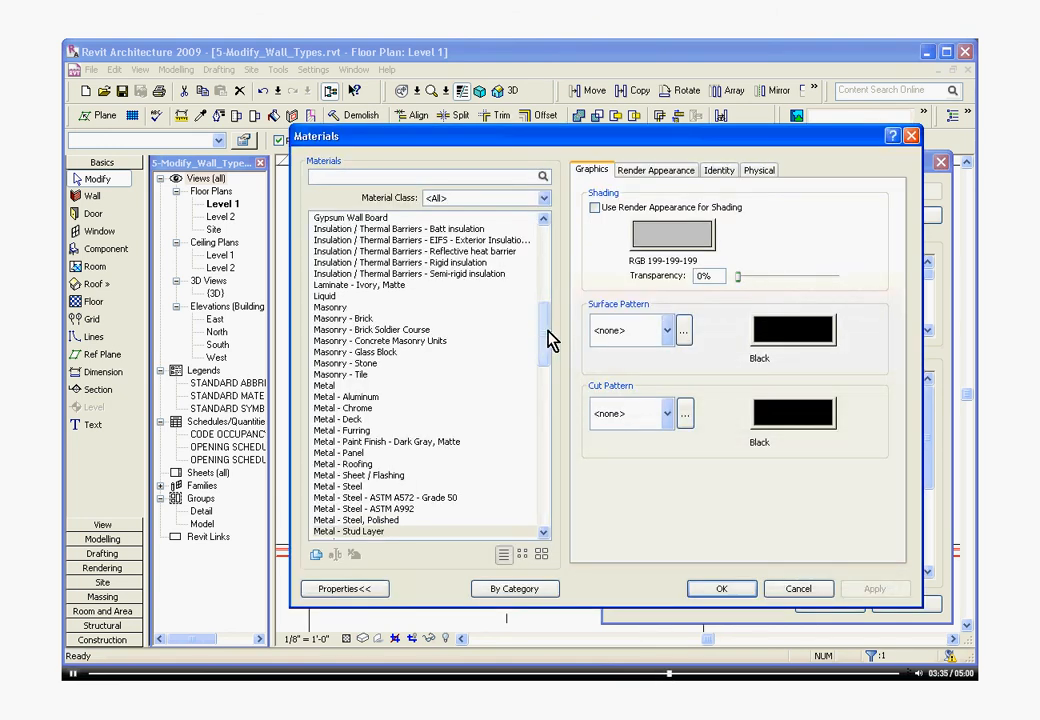
Step: Assign Masonry to the 1' 0" Structure layer from the Materials list
scroll("down", 3)
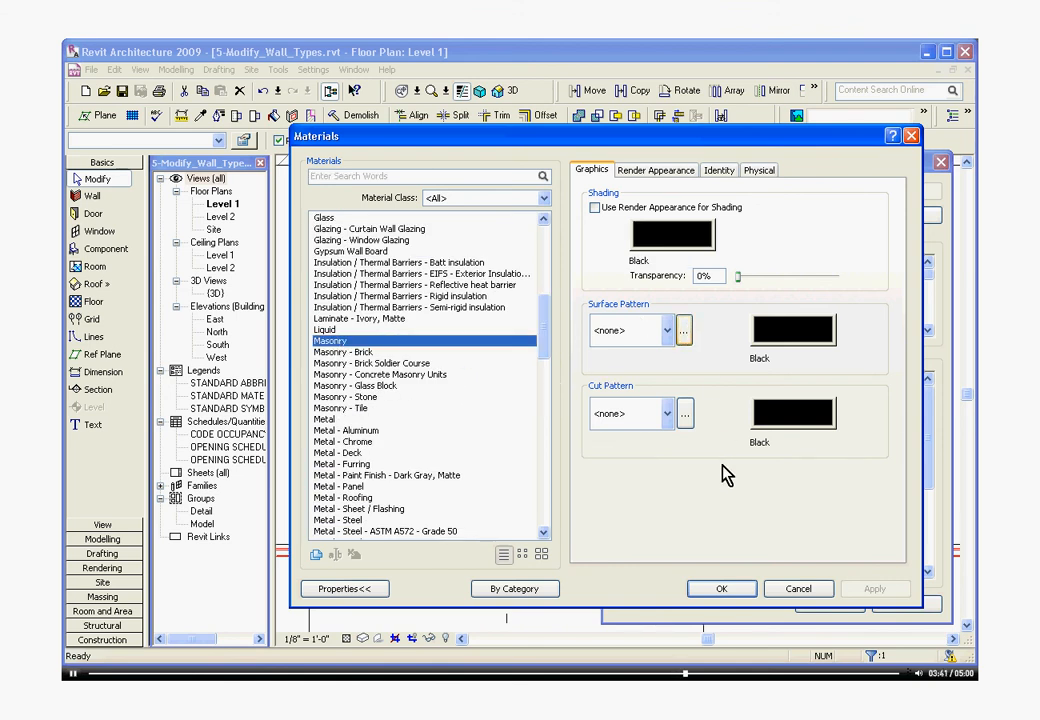
left_click(721, 588)
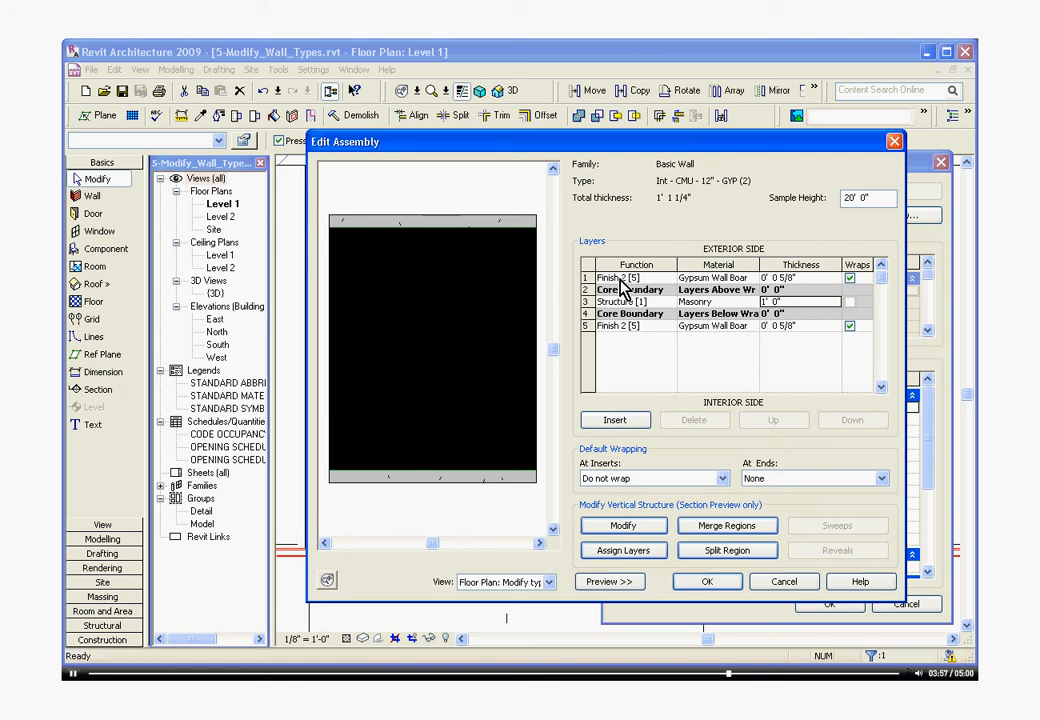
Step: Set the exterior and interior gypsum Finish 2 layers to 1/2" and accept the assembly
left_click(636, 277)
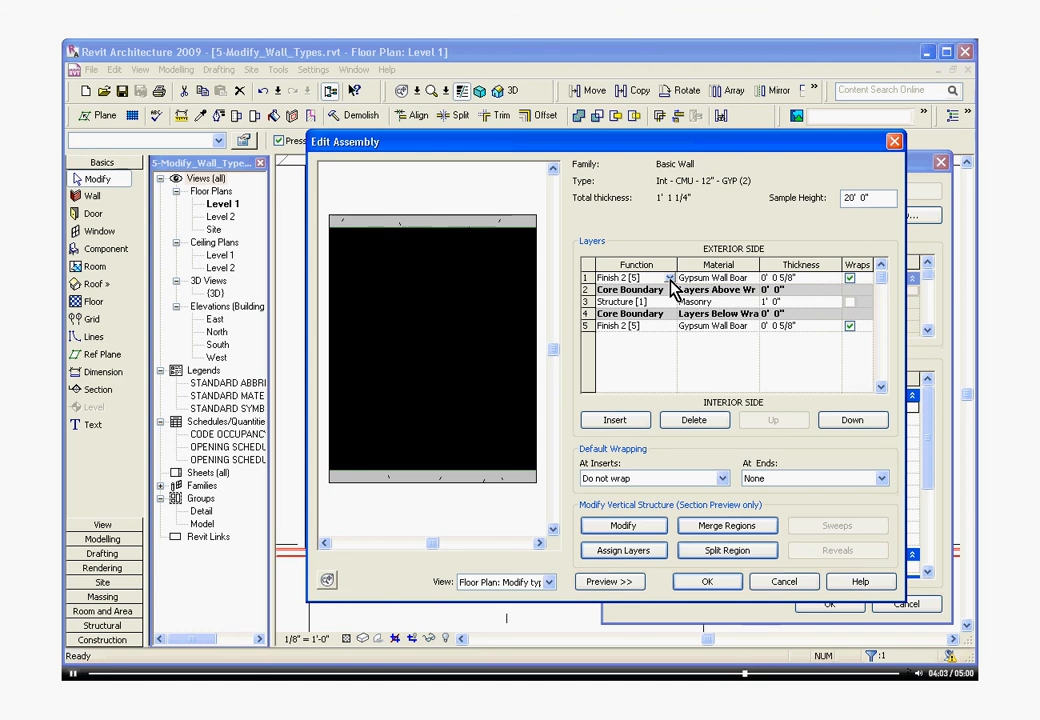
left_click(668, 278)
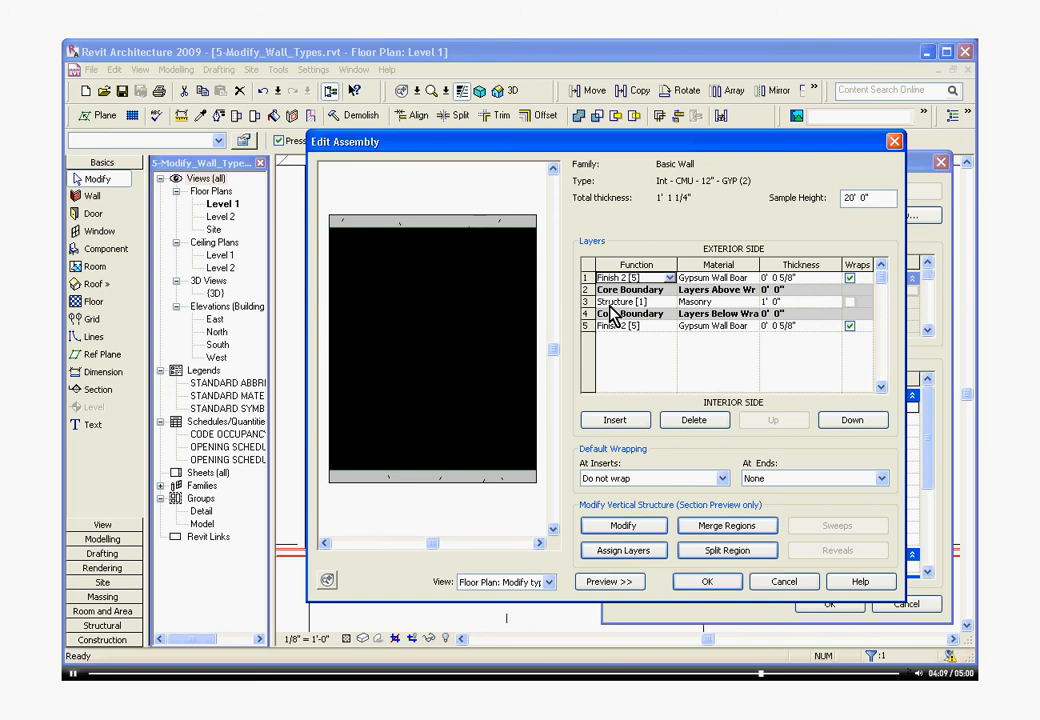
mouse_move(618, 315)
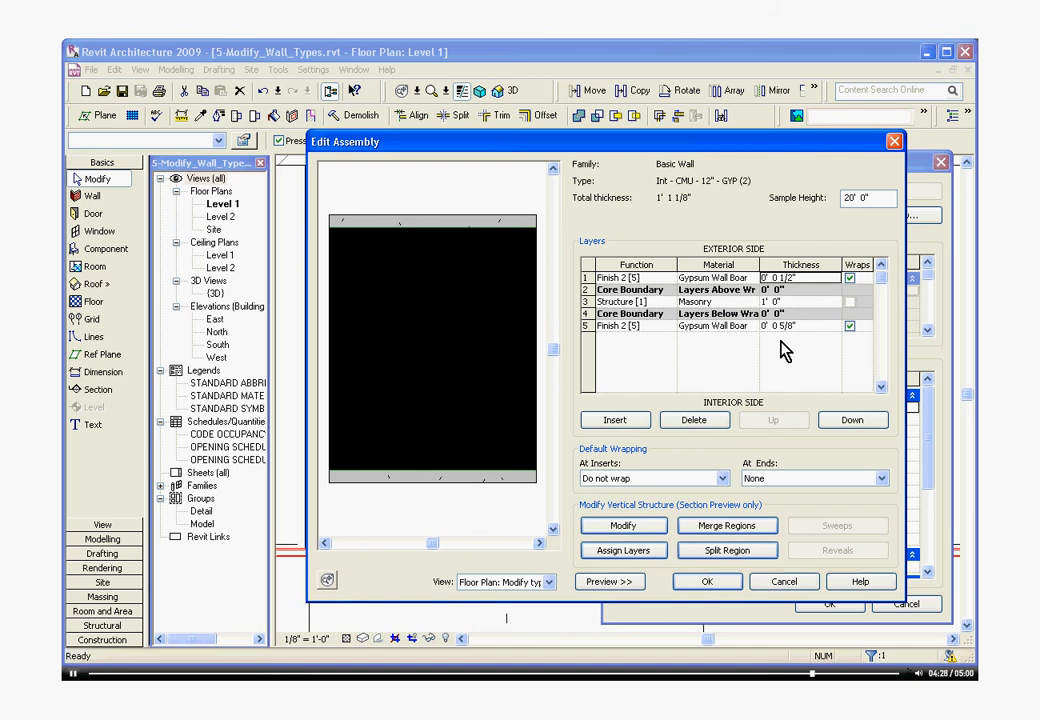
left_click(790, 325)
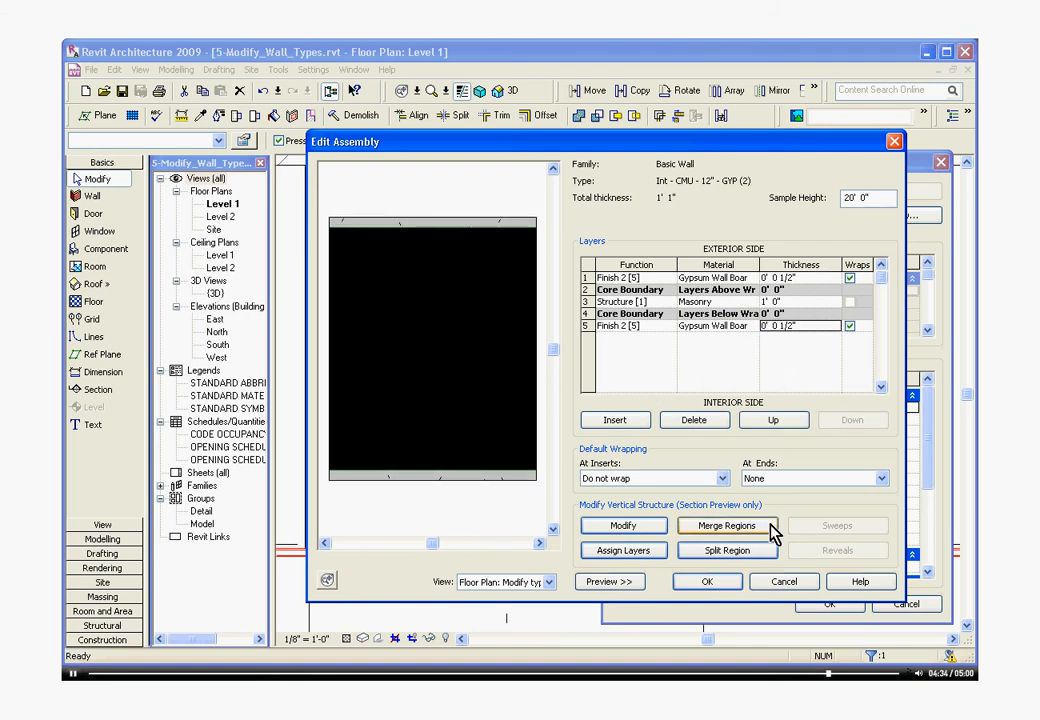
left_click(707, 581)
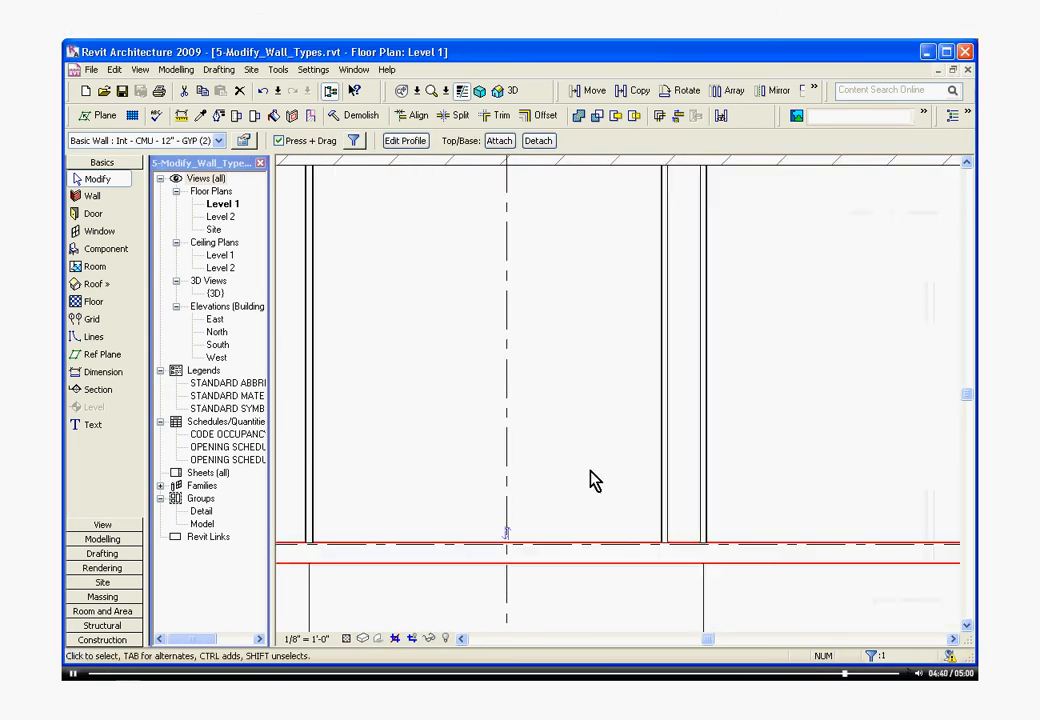
Step: Zoom to the wall end, deselect, start Align, and pick the right-hand wall's face
left_click(600, 545)
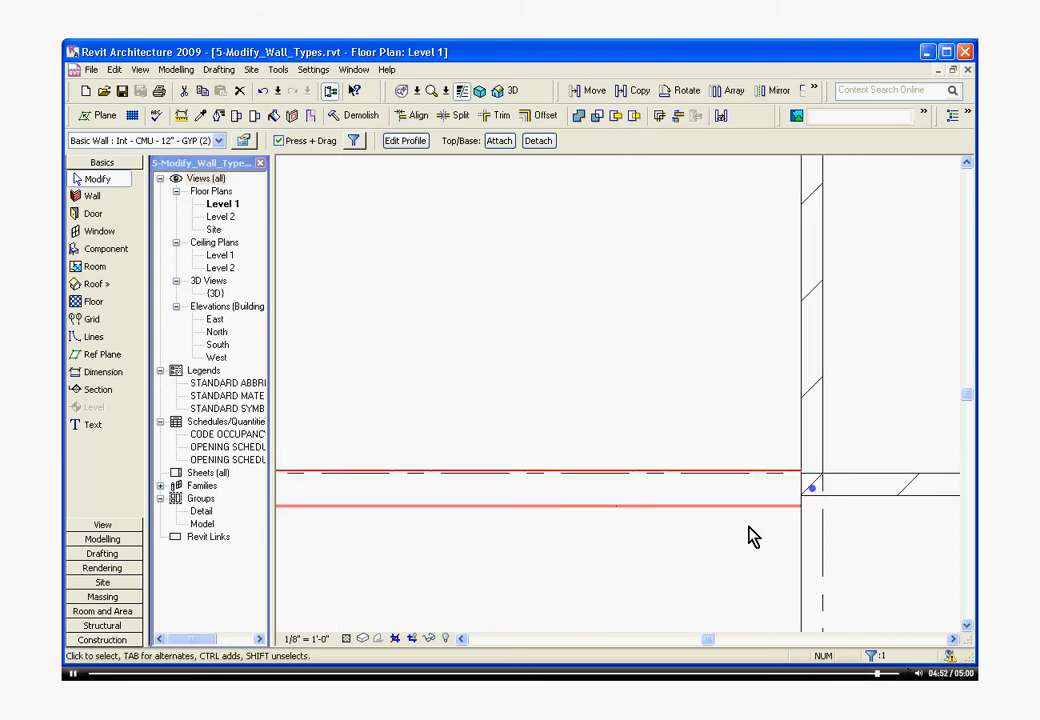
left_click(553, 365)
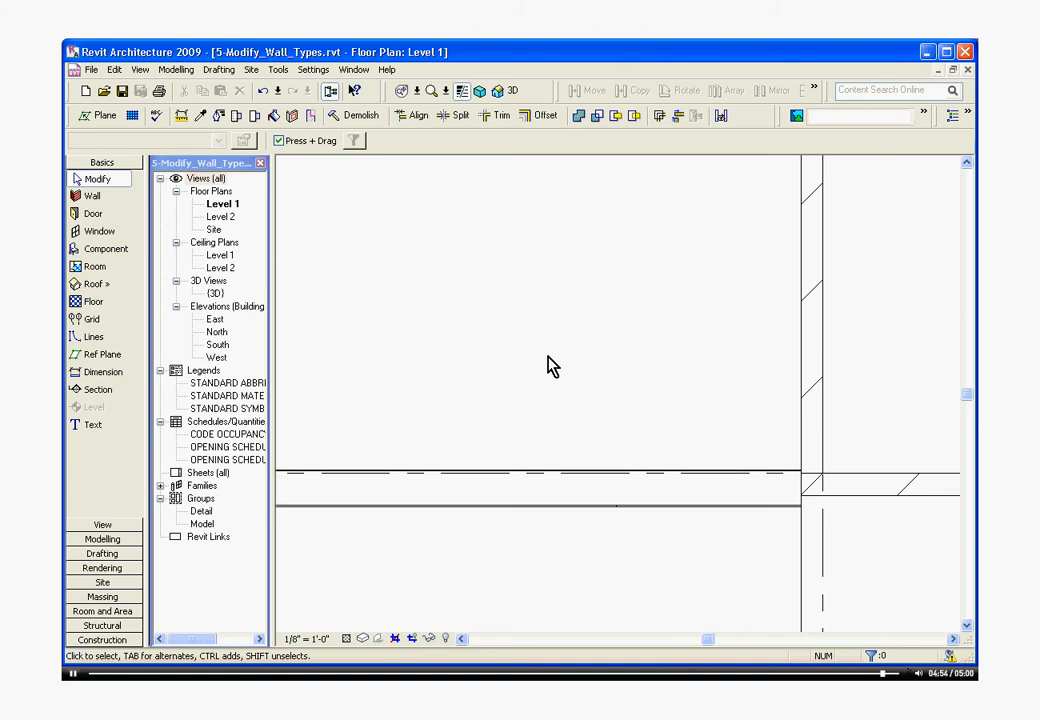
left_click(418, 115)
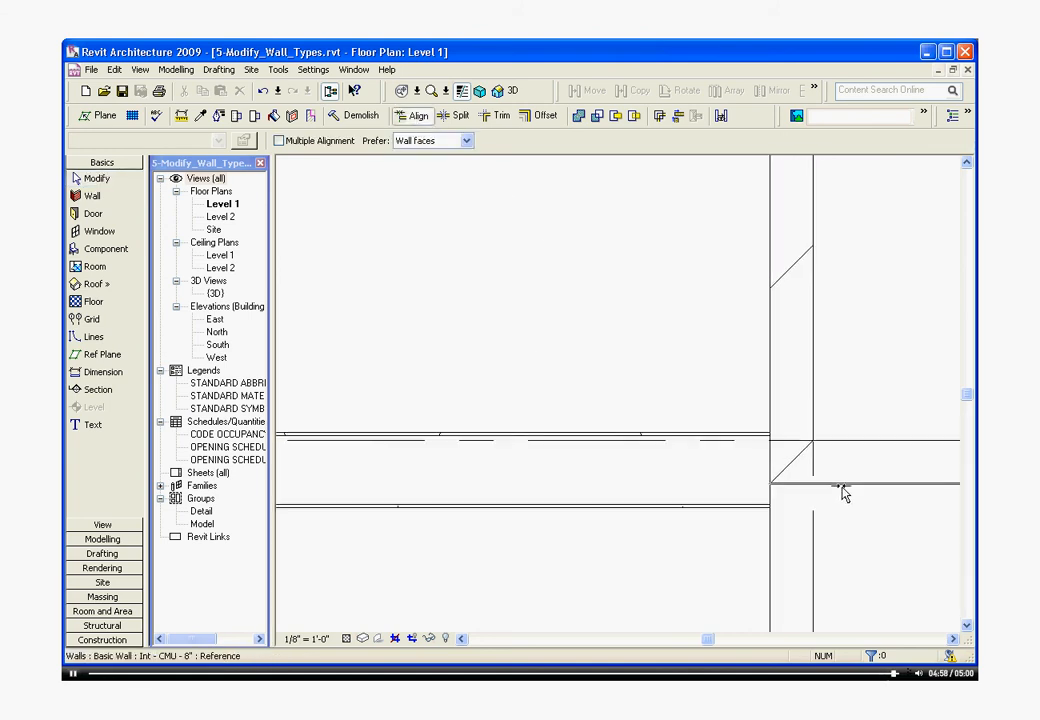
left_click(845, 485)
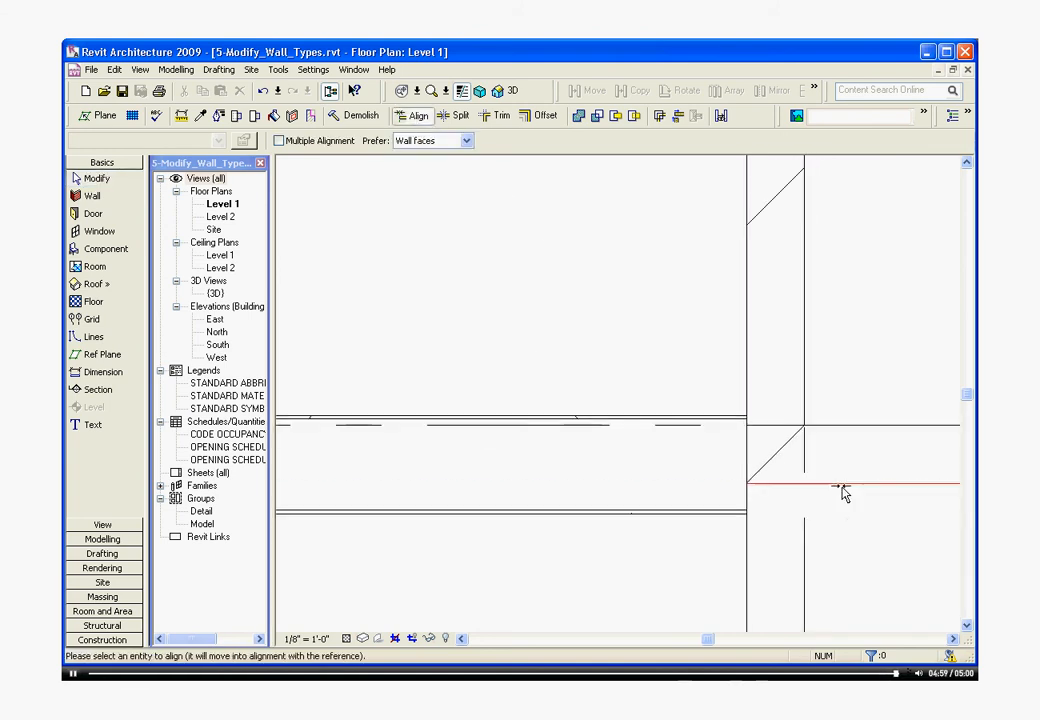